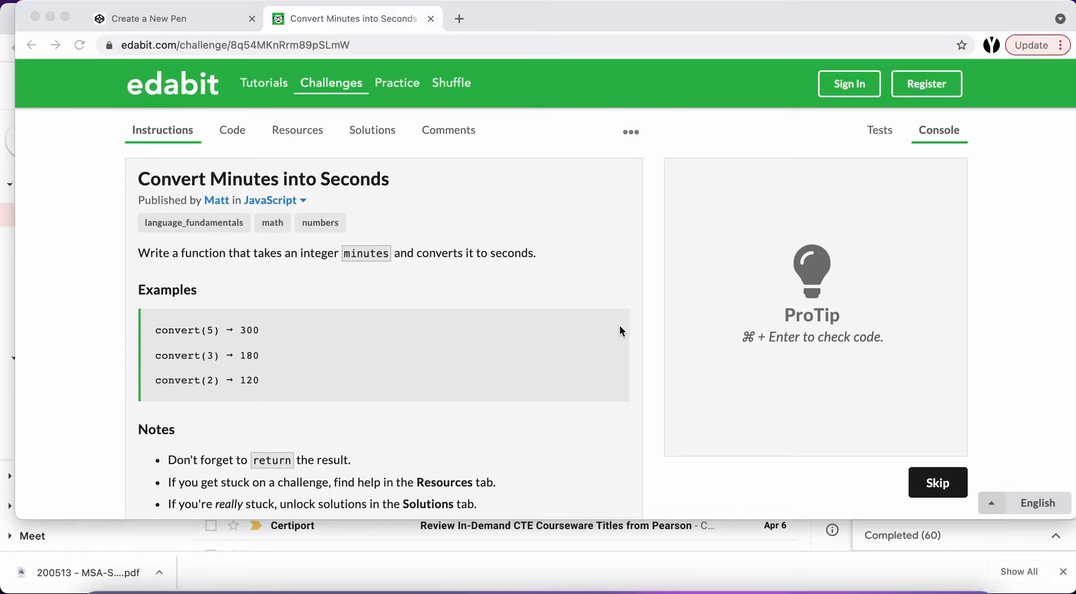
{"action": "mouse_move", "coordinate": [197, 204]}
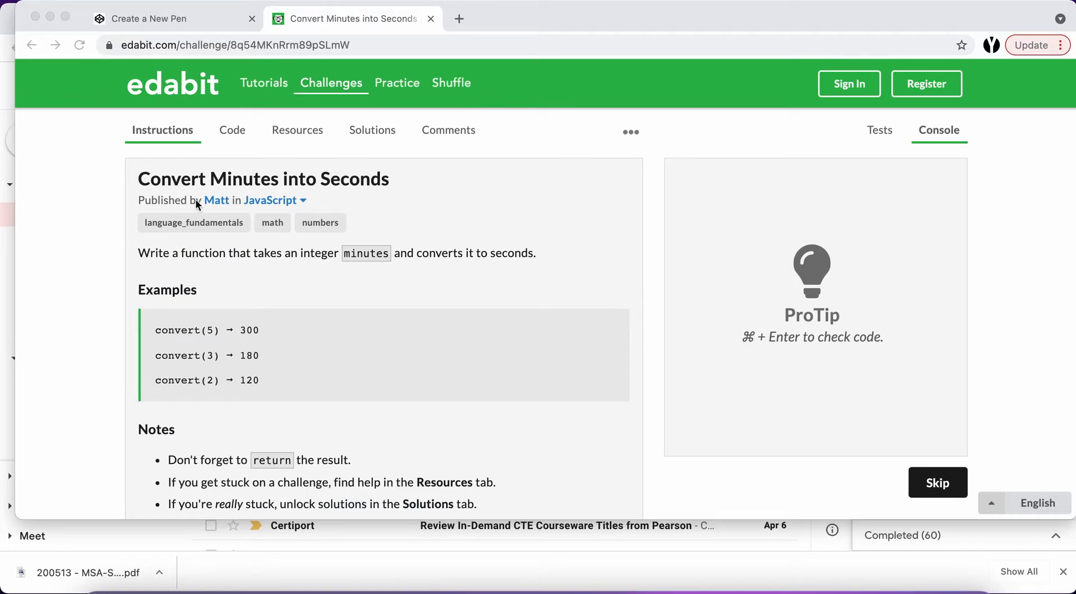
{"action": "mouse_move", "coordinate": [140, 185]}
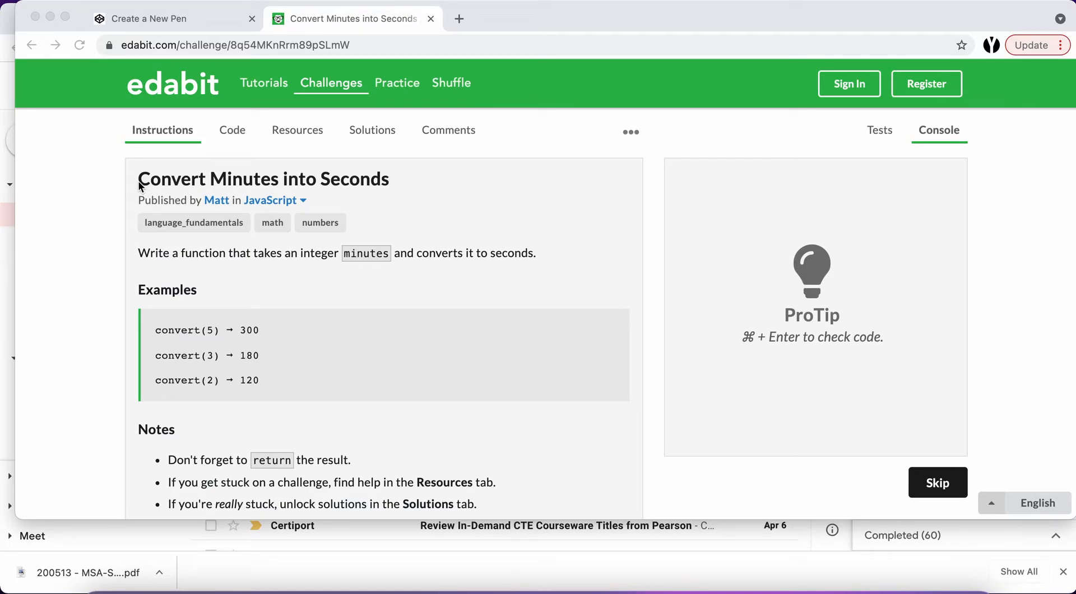
{"action": "mouse_move", "coordinate": [145, 271]}
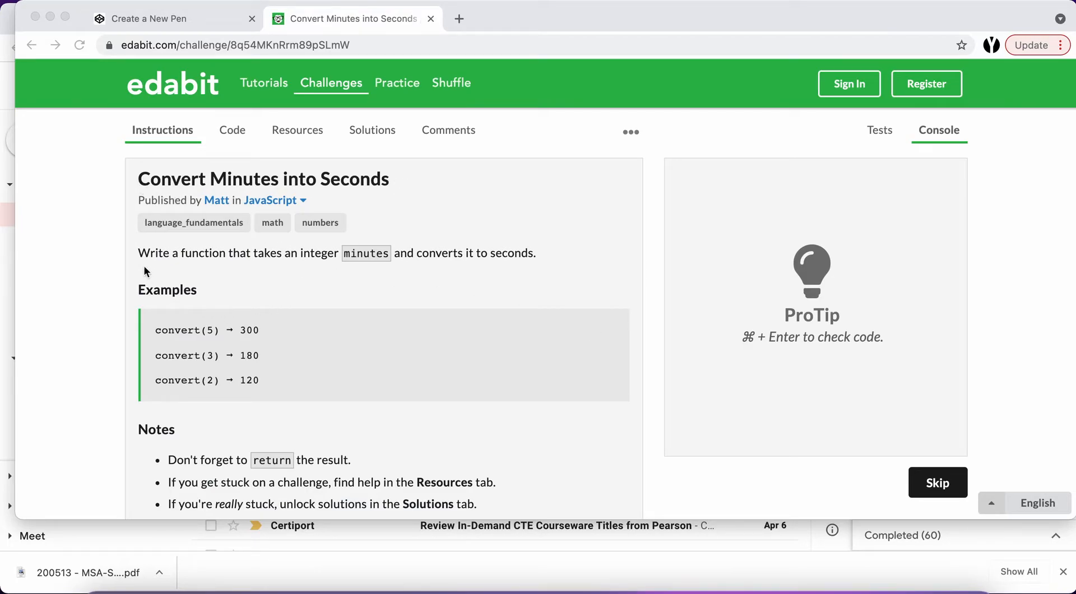
{"action": "mouse_move", "coordinate": [140, 259]}
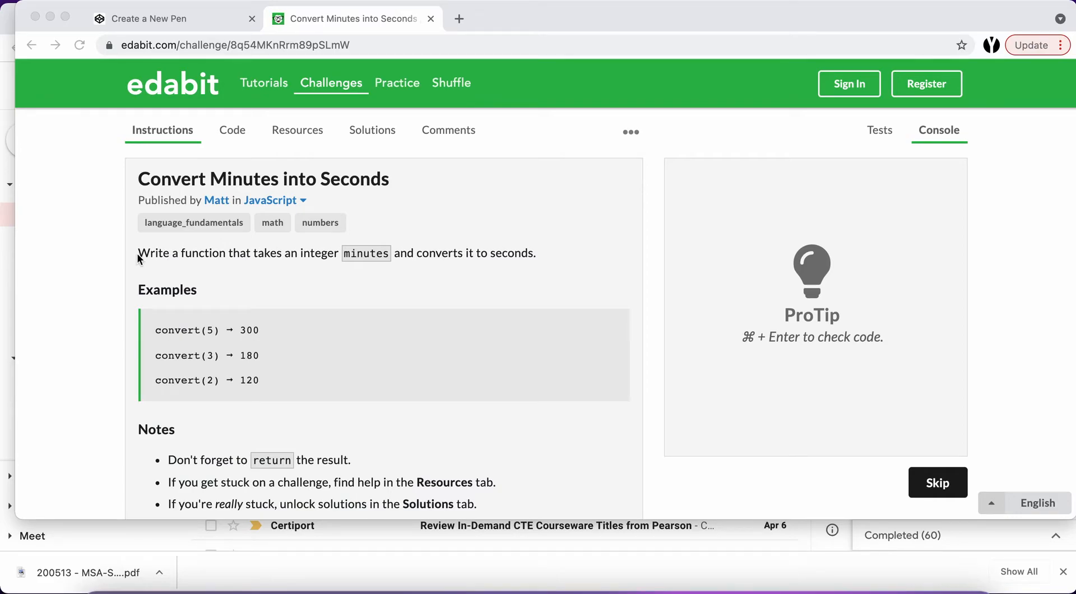
{"action": "mouse_move", "coordinate": [331, 253]}
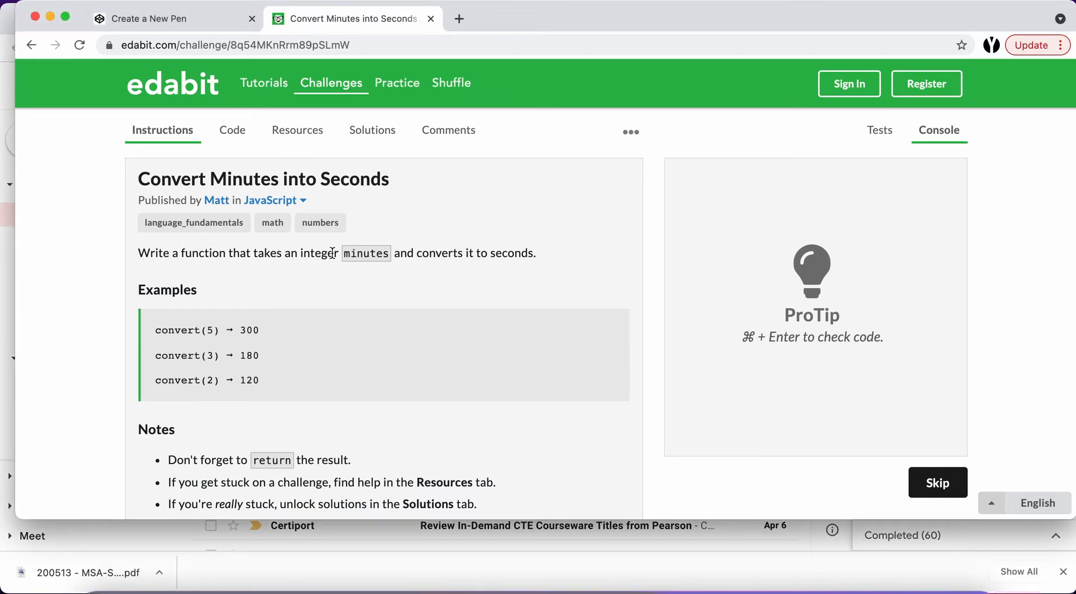
{"action": "mouse_move", "coordinate": [540, 261]}
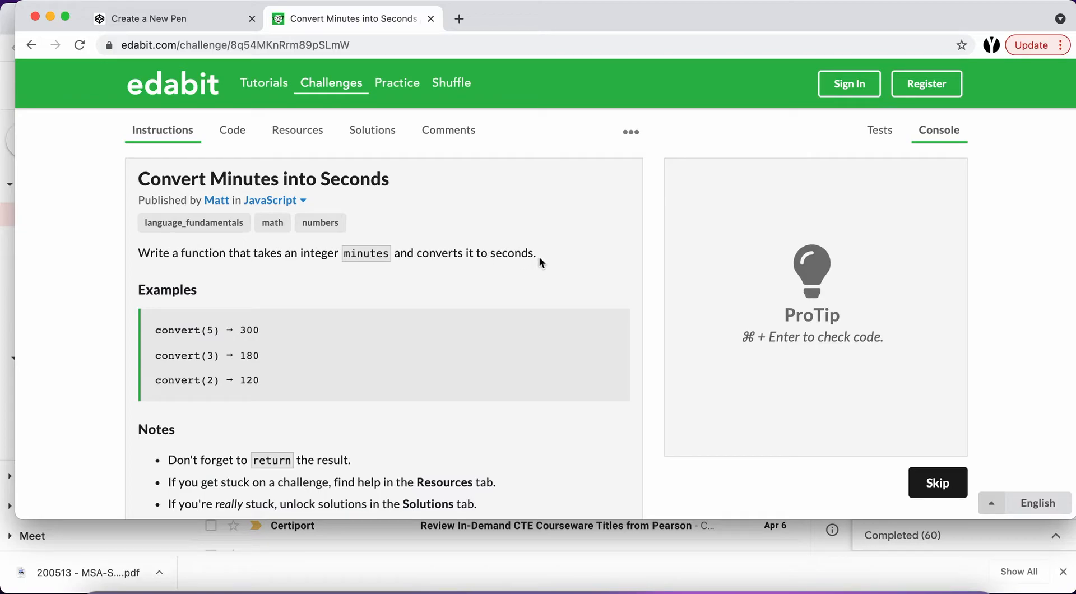
{"action": "mouse_move", "coordinate": [217, 342]}
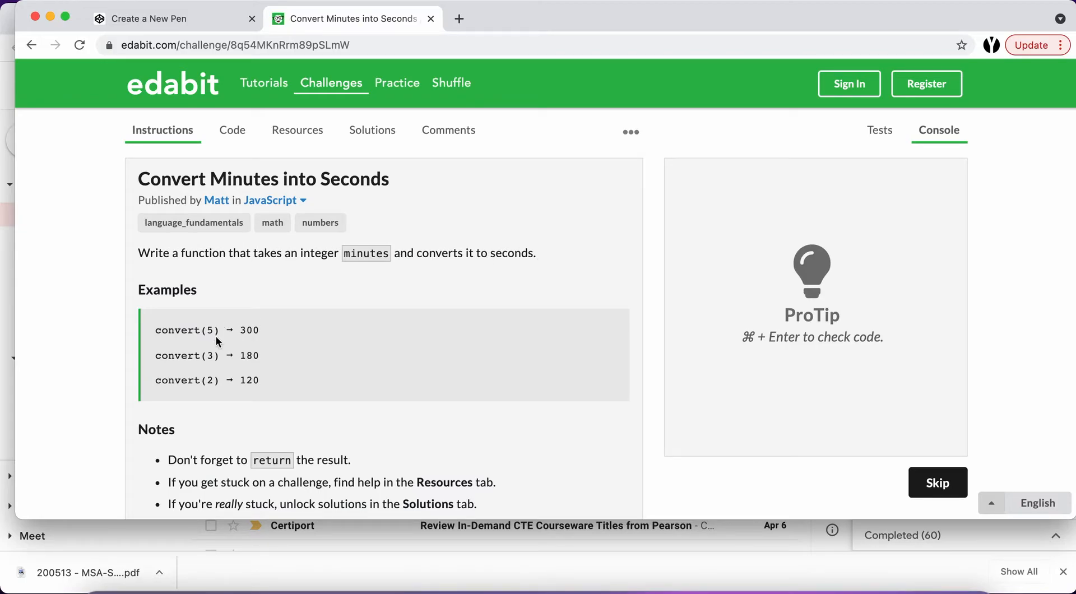
{"action": "mouse_move", "coordinate": [157, 336]}
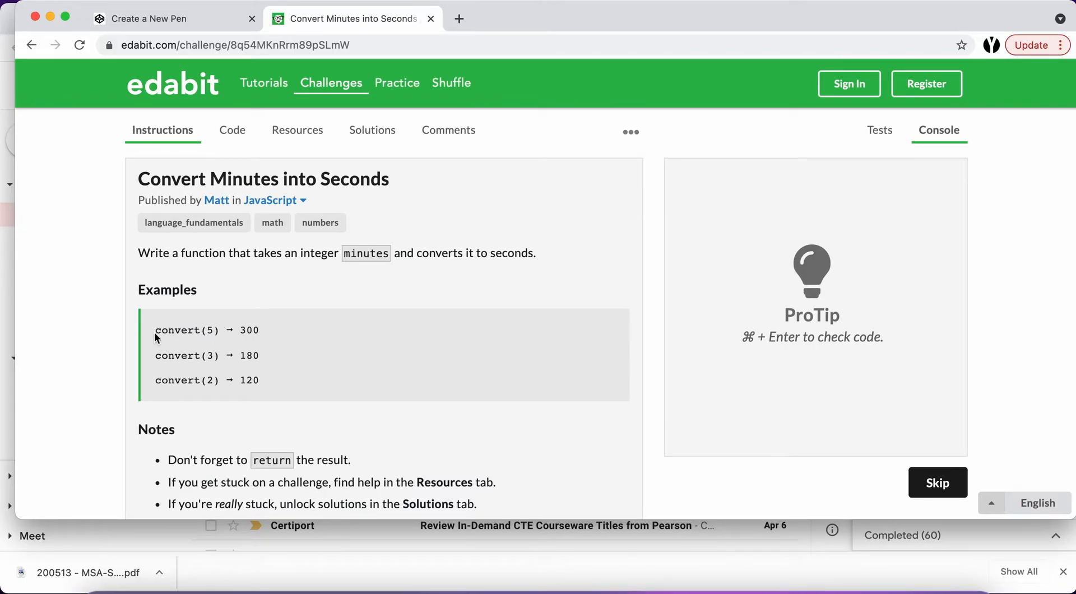
Review the Edabit challenge examples, highlighting the expected results 300 and 120
{"action": "double_click", "coordinate": [180, 329]}
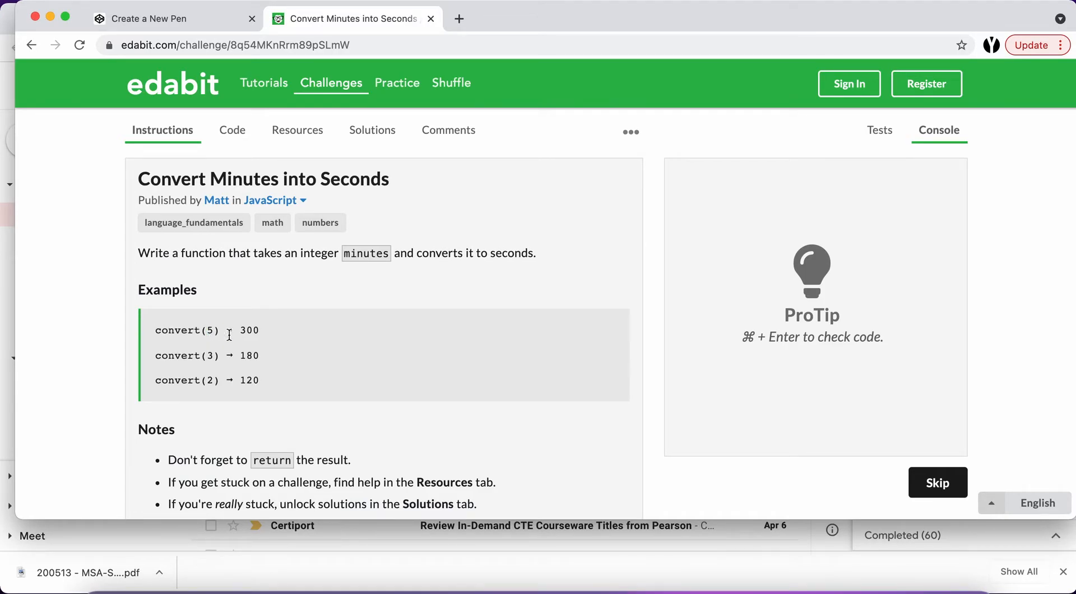
{"action": "double_click", "coordinate": [249, 329]}
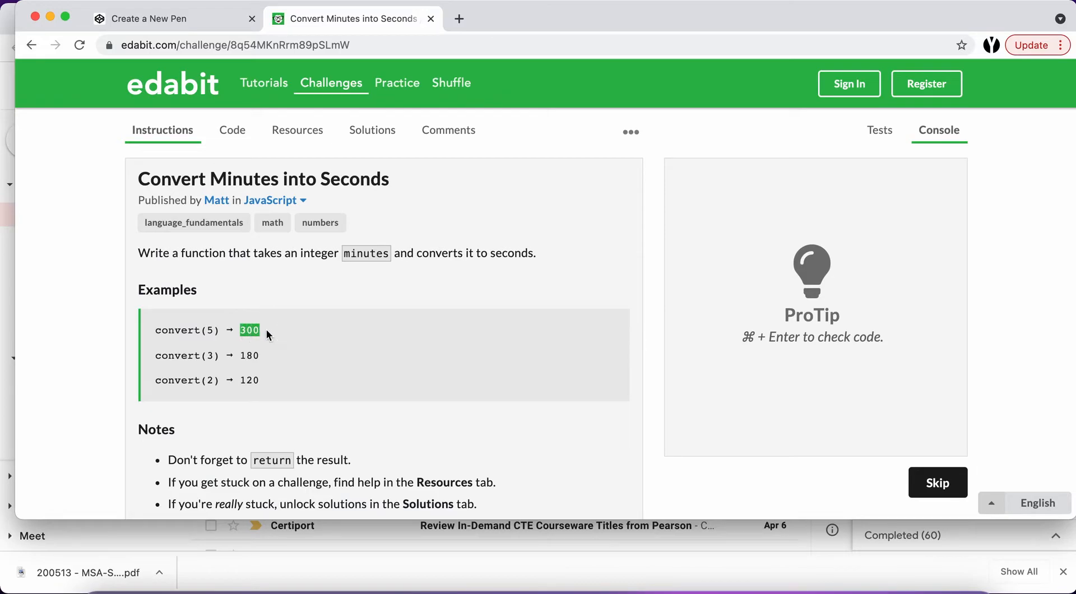
{"action": "mouse_move", "coordinate": [156, 356]}
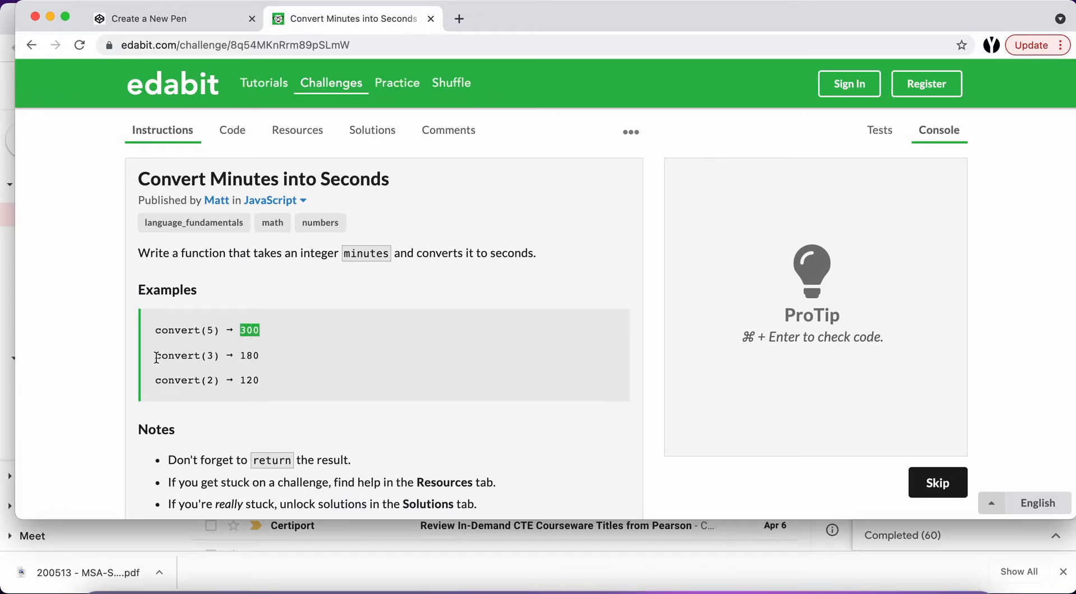
{"action": "double_click", "coordinate": [173, 355]}
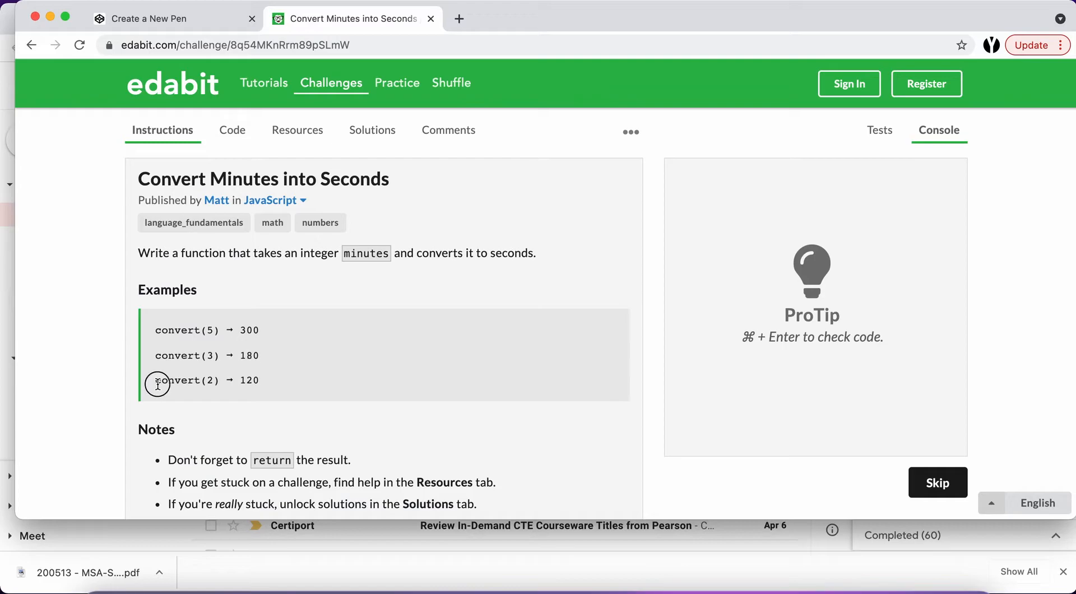
{"action": "left_click_drag", "start_coordinate": [157, 380], "coordinate": [212, 380]}
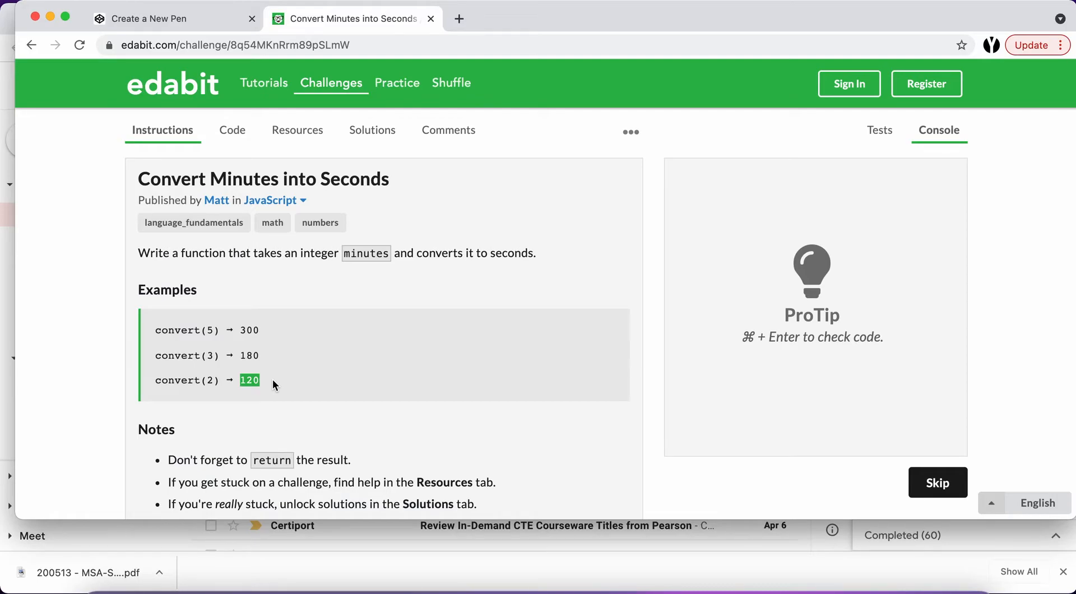
{"action": "scroll", "scroll_direction": "down", "scroll_amount": 3}
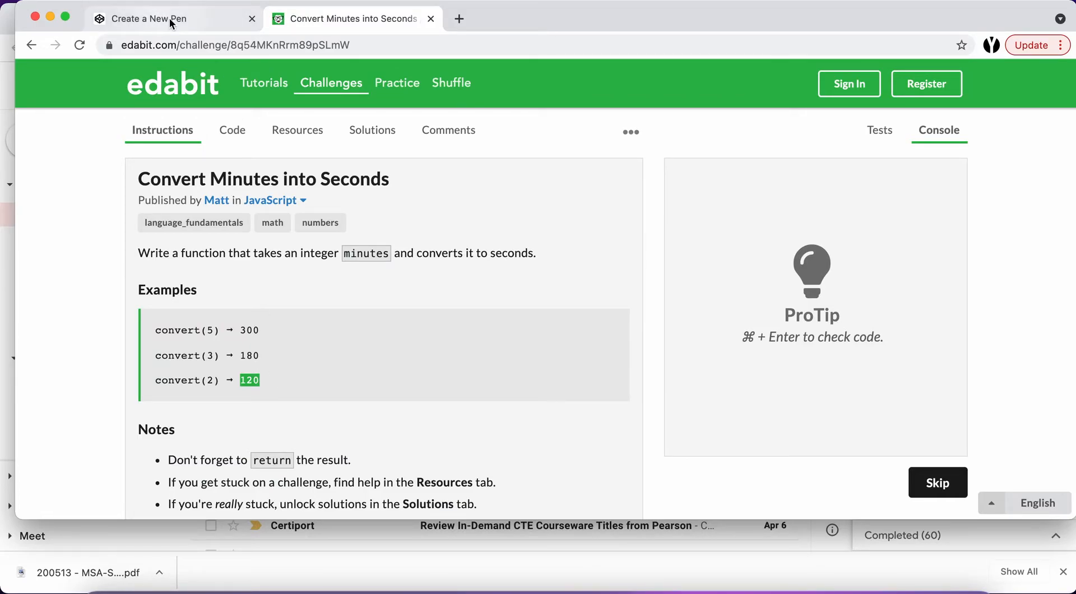
Name the new pen 'Minutes into Seconds' and return to the Edabit challenge
{"action": "left_click", "coordinate": [147, 18]}
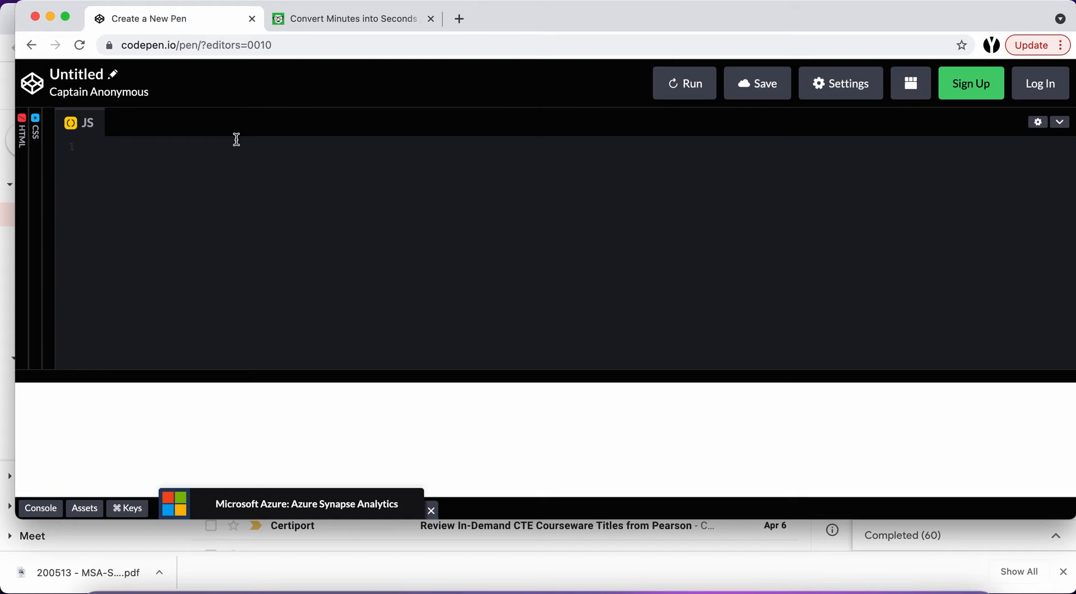
{"action": "mouse_move", "coordinate": [150, 61]}
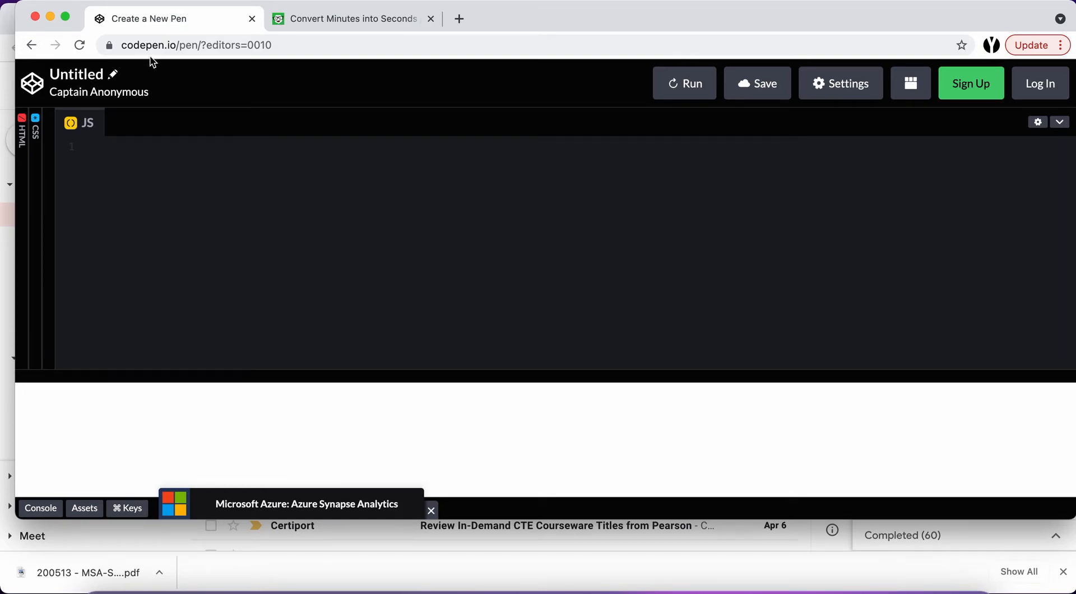
{"action": "mouse_move", "coordinate": [92, 221]}
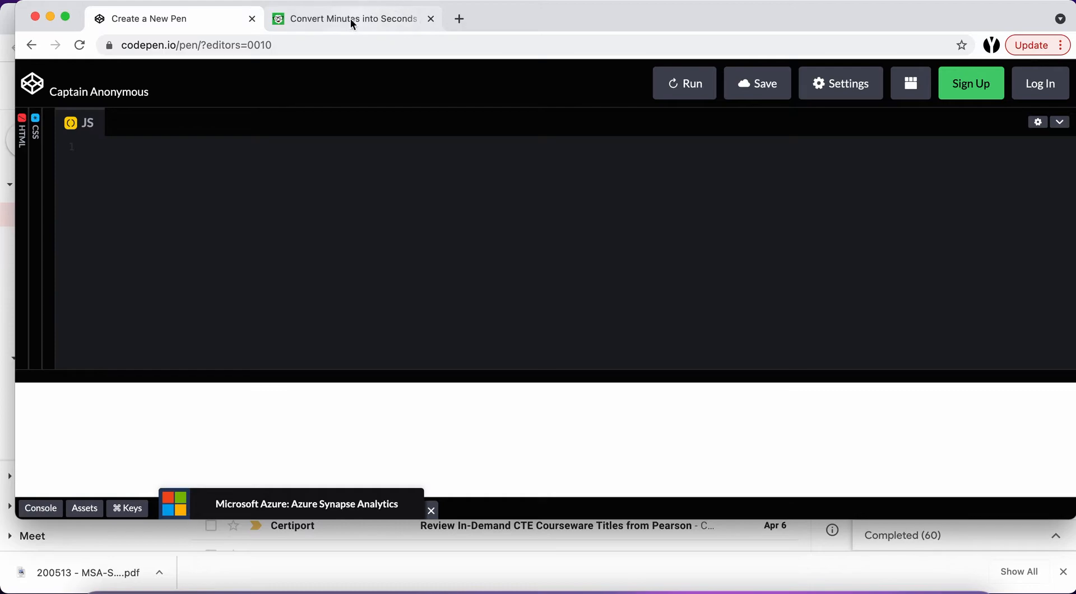
{"action": "left_click", "coordinate": [352, 18]}
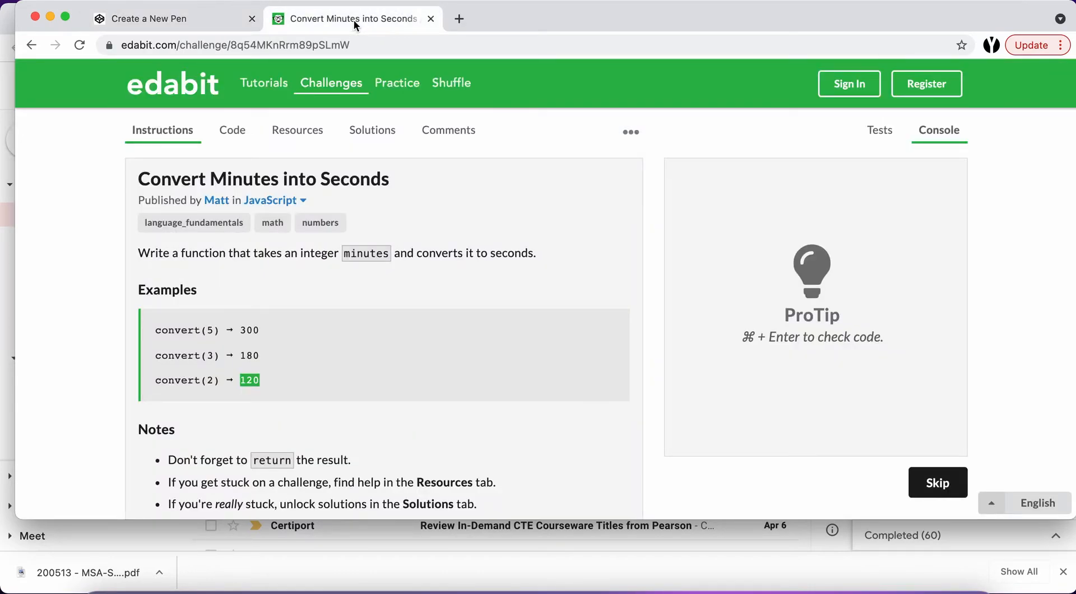
{"action": "left_click", "coordinate": [154, 18]}
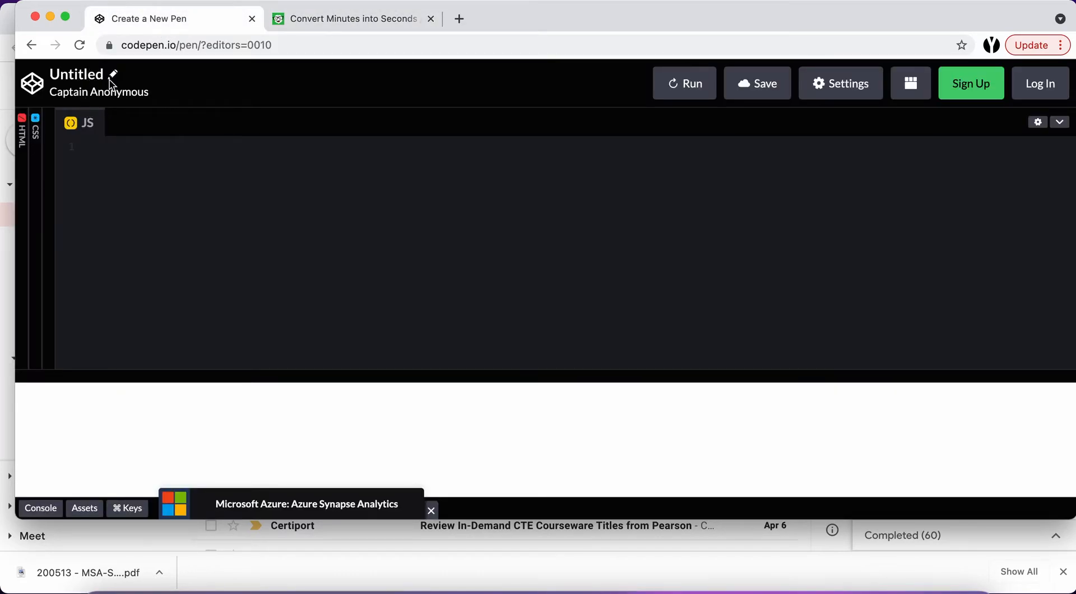
{"action": "type", "text": "Minutes into Secon"}
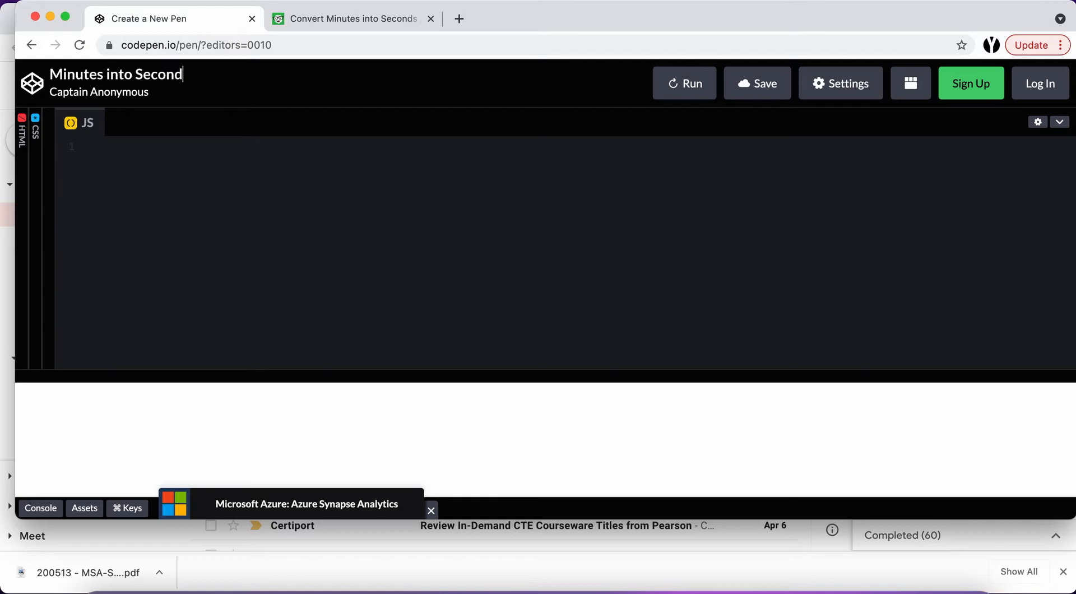
{"action": "type", "text": "s"}
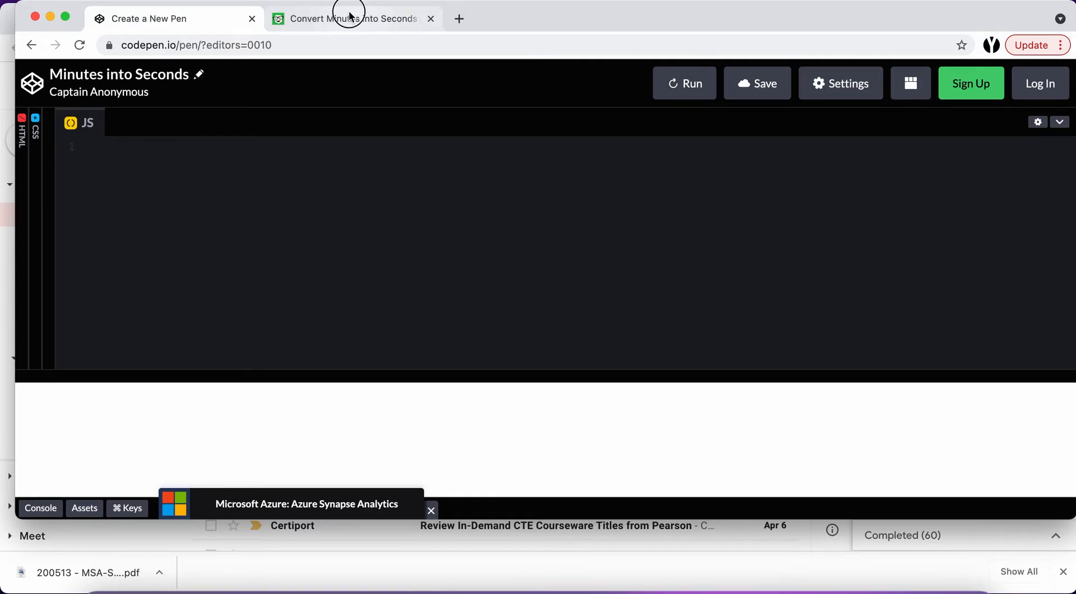
{"action": "left_click", "coordinate": [349, 18]}
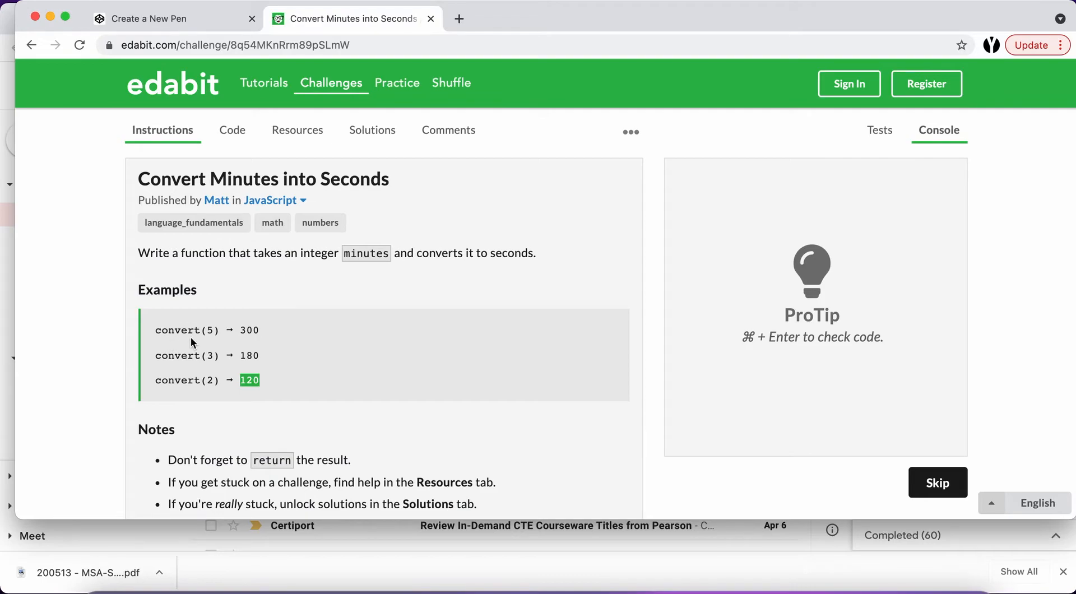
{"action": "mouse_move", "coordinate": [166, 20]}
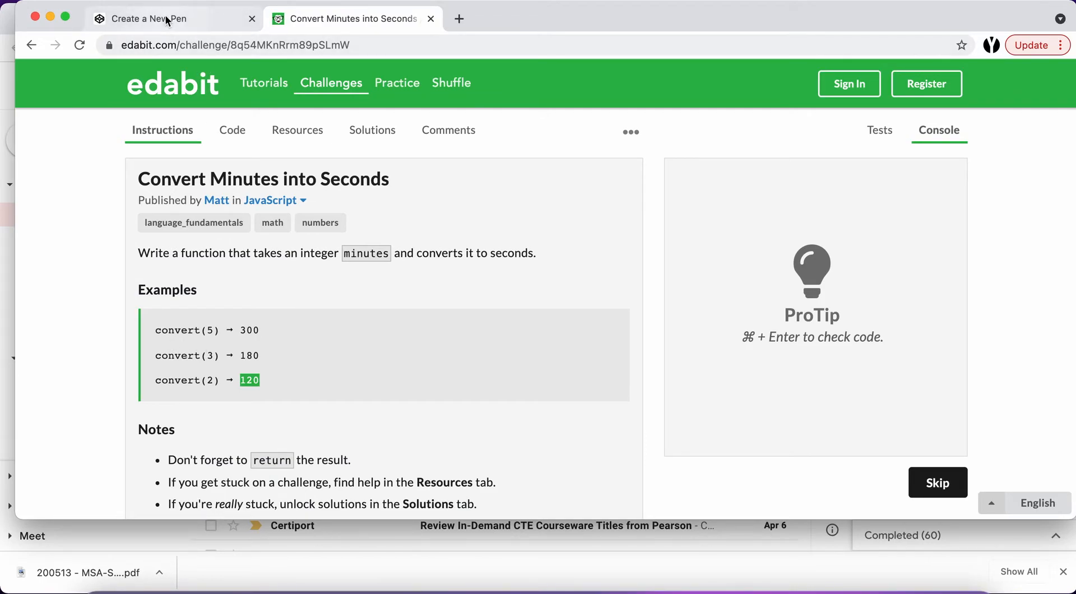
Declare the function convert(minutes) with its opening brace in the JavaScript editor
{"action": "left_click", "coordinate": [158, 18]}
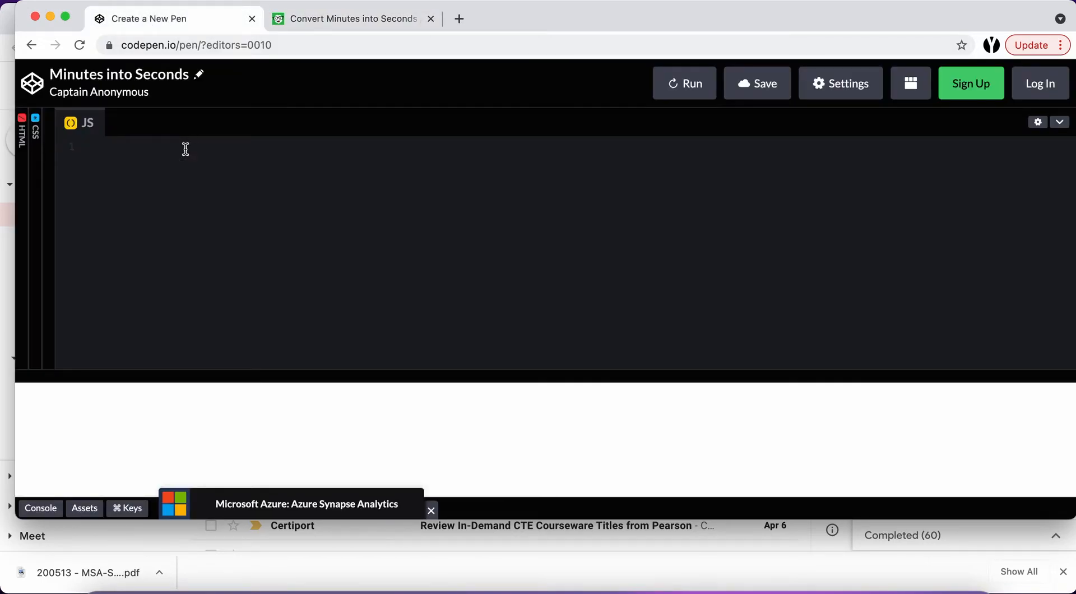
{"action": "type", "text": "fun"}
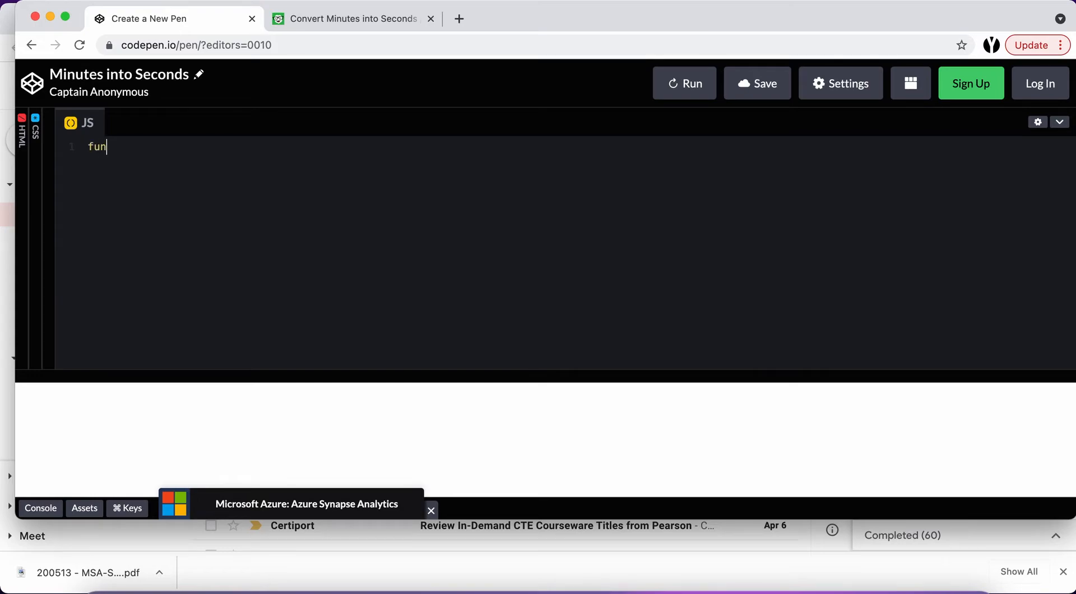
{"action": "type", "text": "ction"}
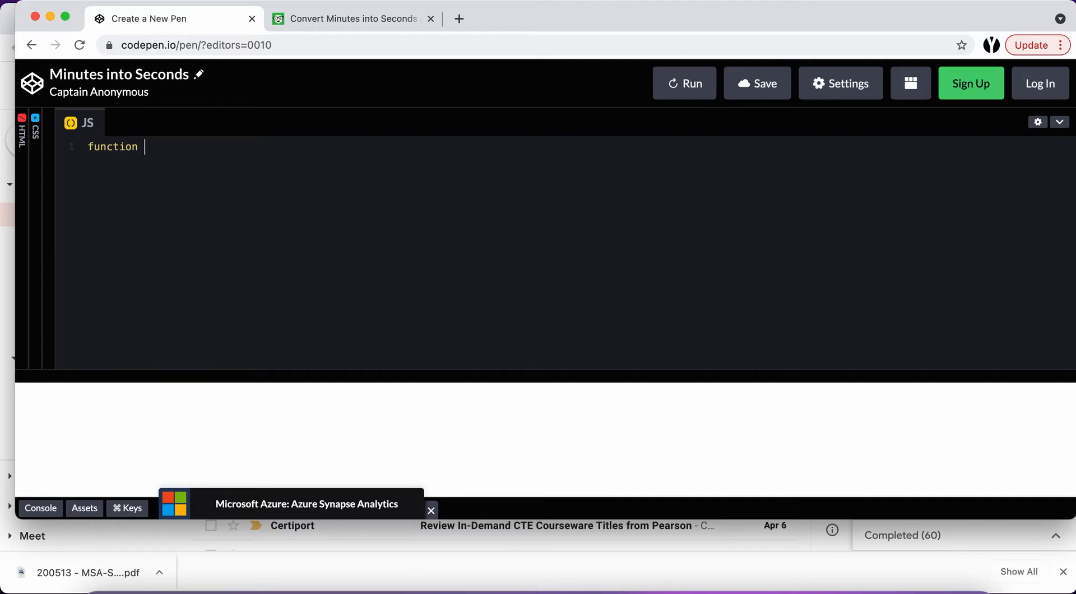
{"action": "type", "text": "convert"}
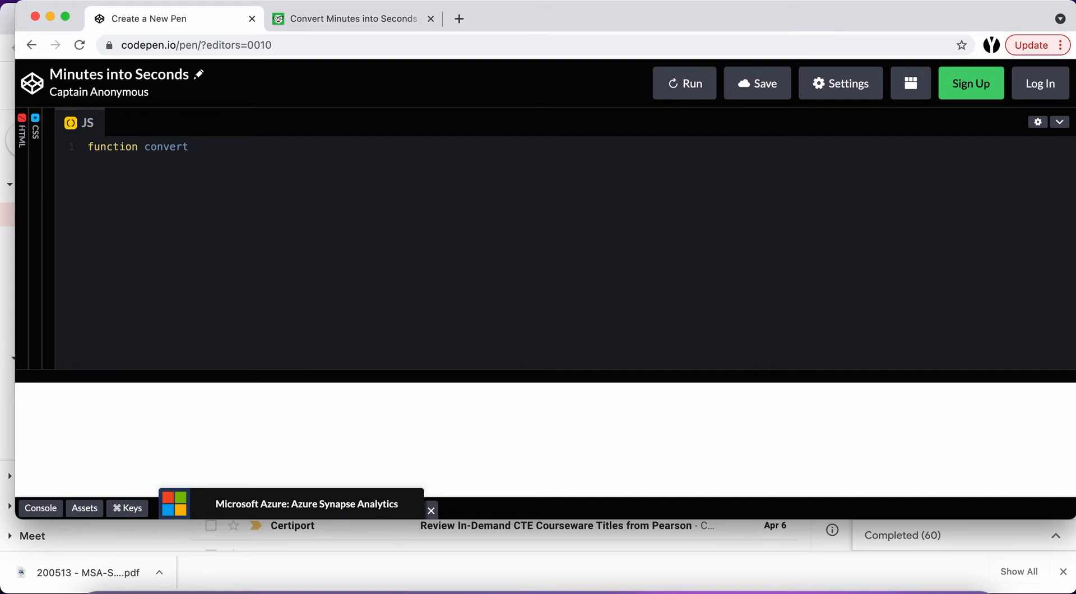
{"action": "type", "text": "()"}
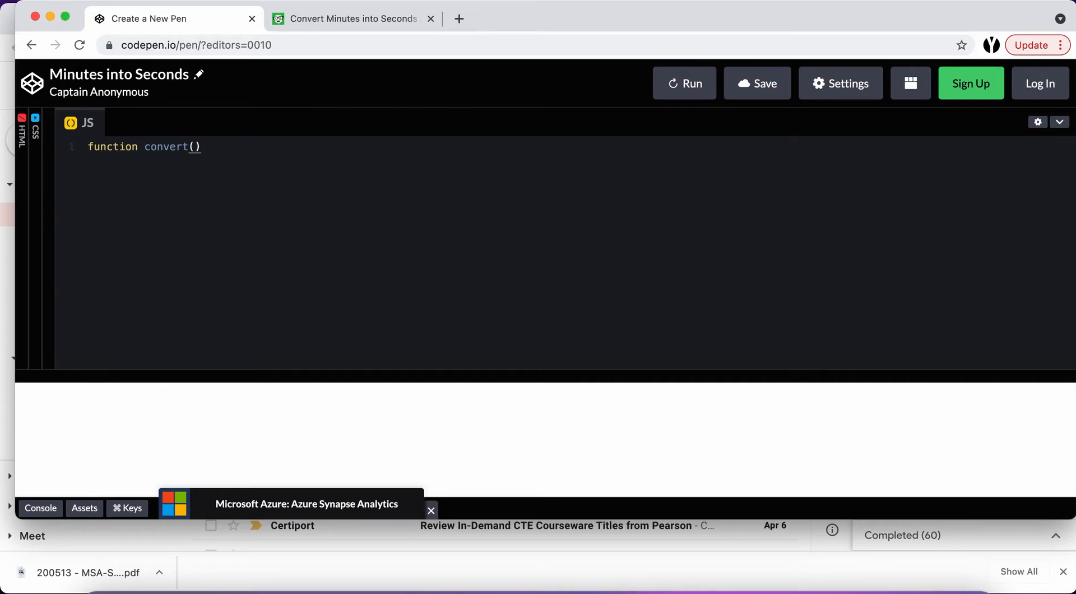
{"action": "type", "text": "minutes"}
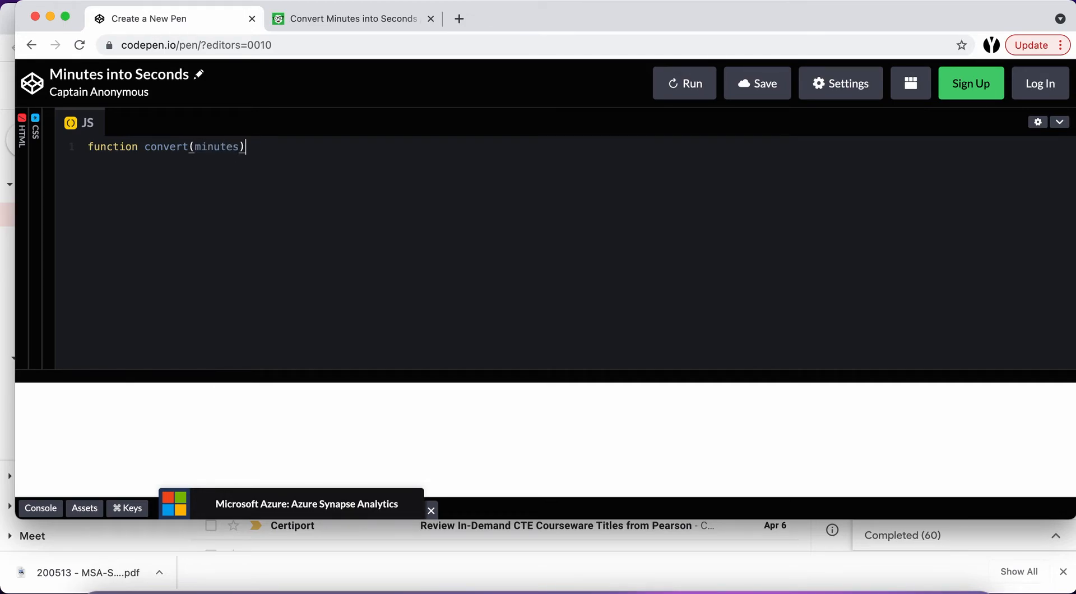
{"action": "type", "text": "{"}
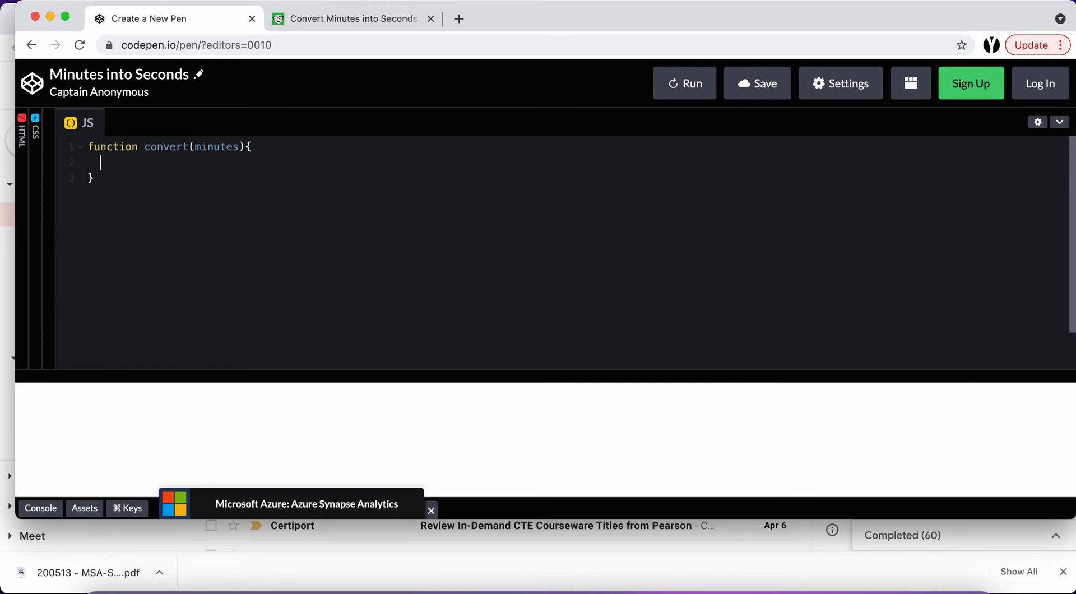
Make convert return (minutes * 60); and add empty lines below the function
{"action": "type", "text": "return"}
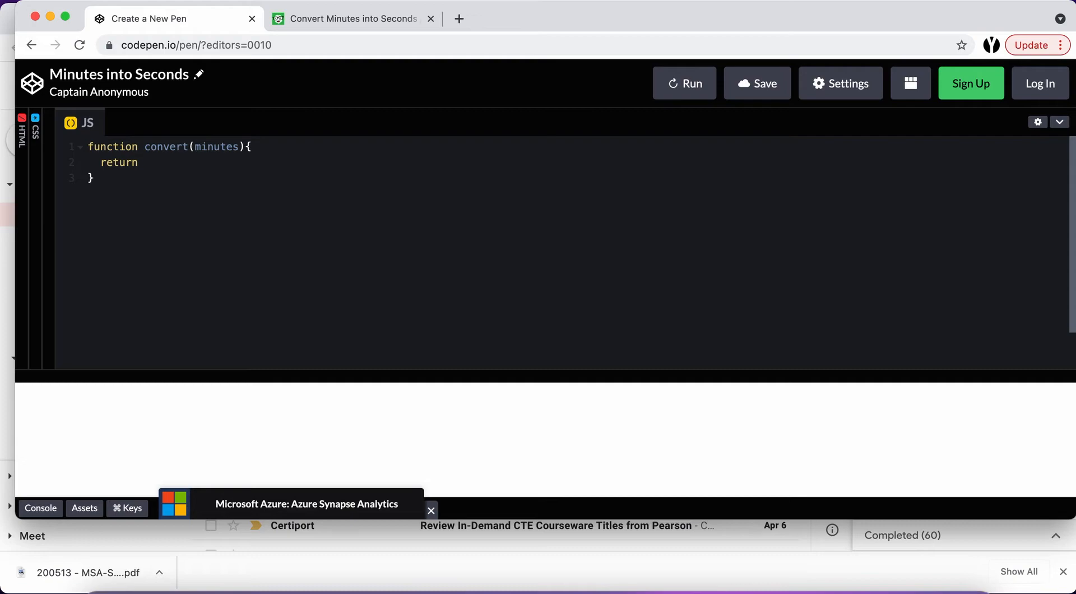
{"action": "type", "text": "()"}
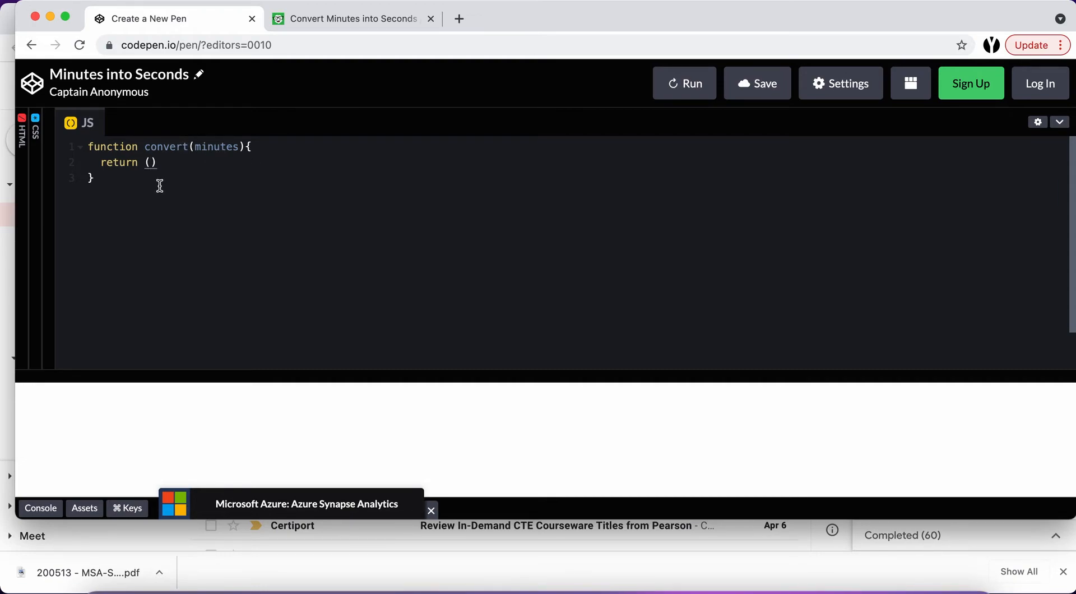
{"action": "type", "text": "mi"}
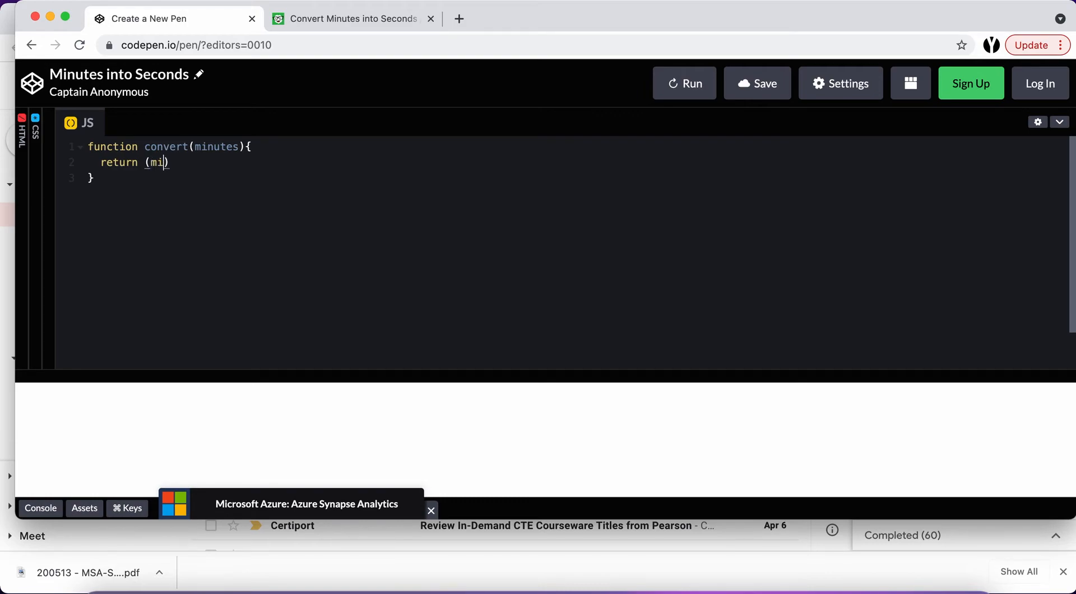
{"action": "type", "text": "nutes *"}
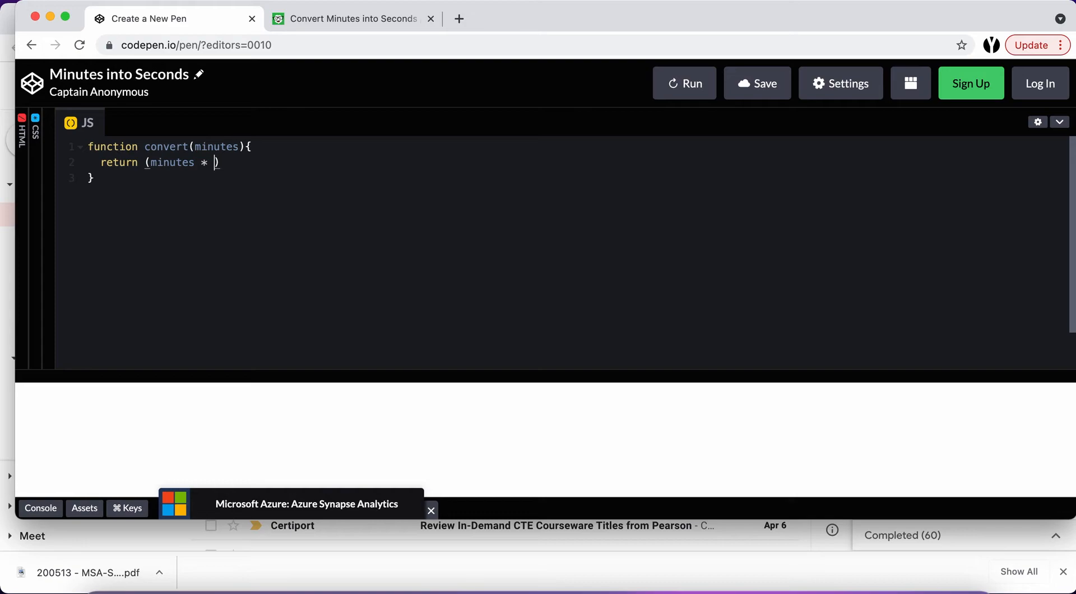
{"action": "type", "text": "60"}
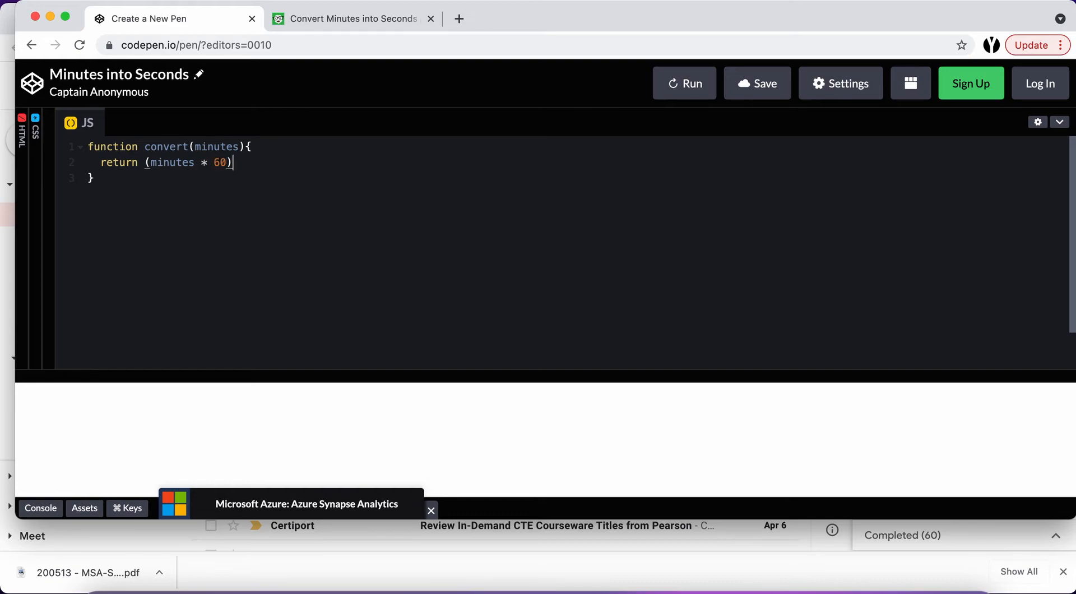
{"action": "type", "text": ";"}
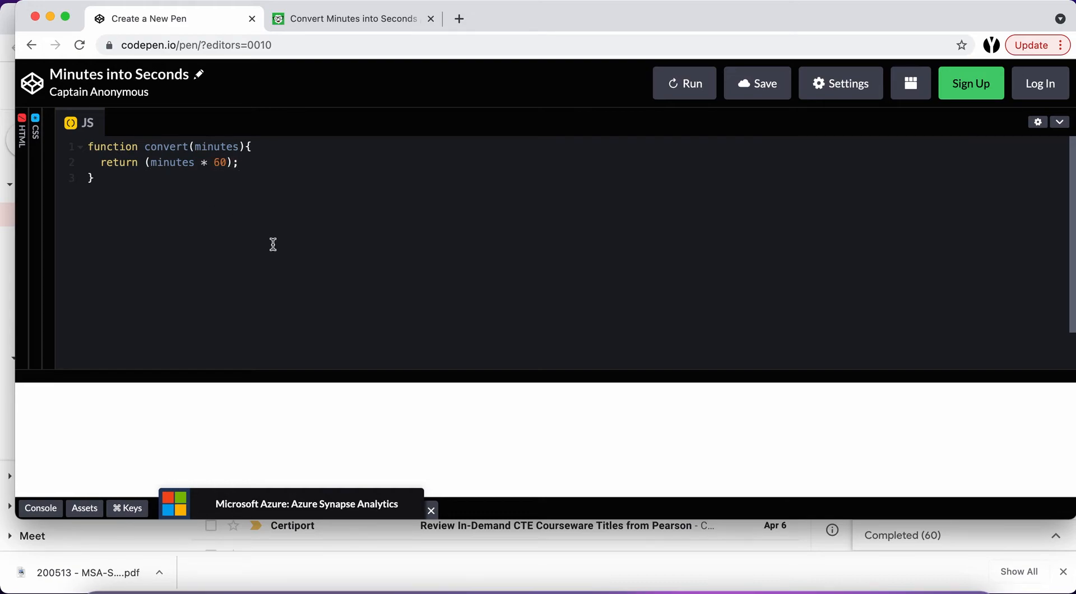
{"action": "key", "text": "Enter"}
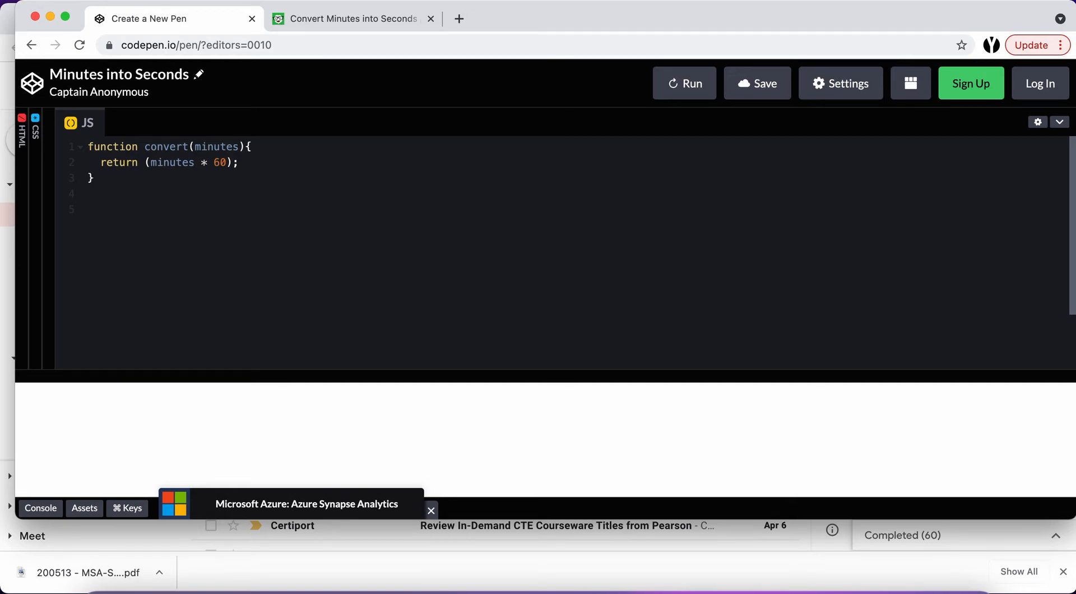
Write a convert() test call below the function, checking the Edabit examples
{"action": "type", "text": "convert"}
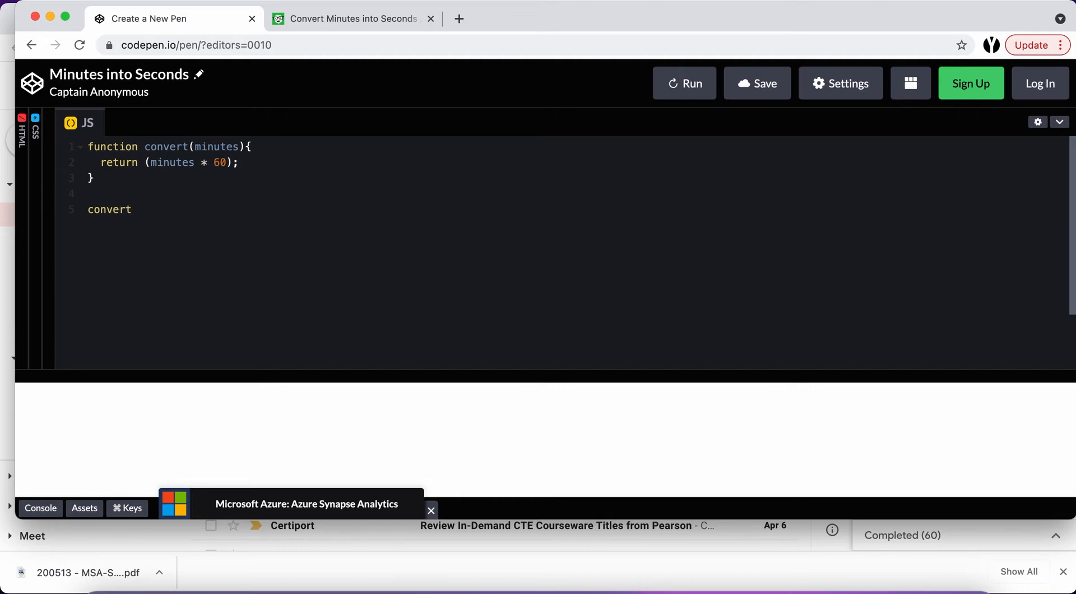
{"action": "left_click", "coordinate": [358, 18]}
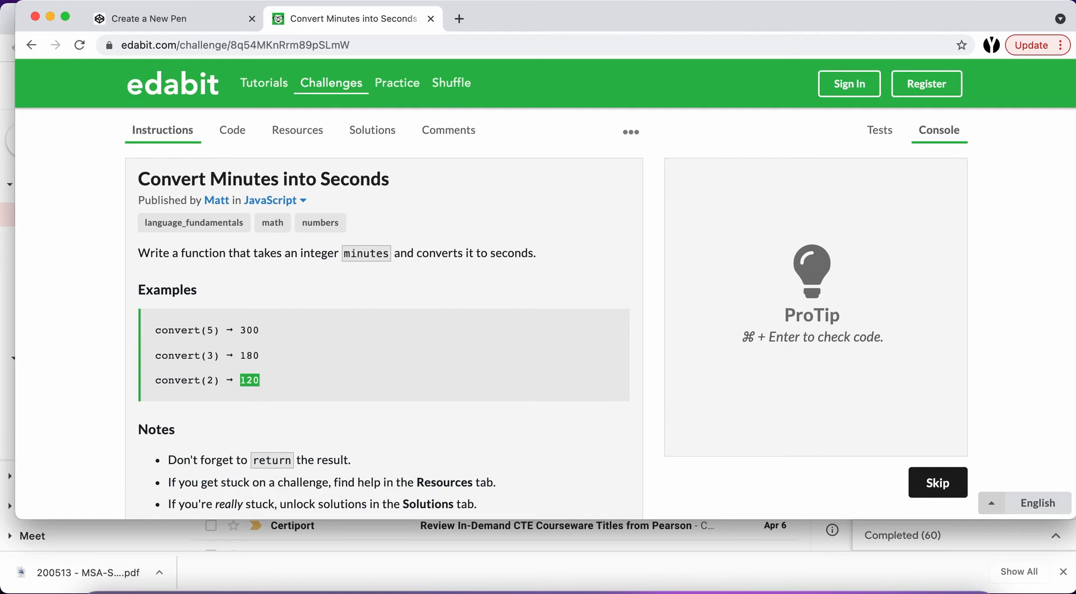
{"action": "left_click", "coordinate": [157, 18]}
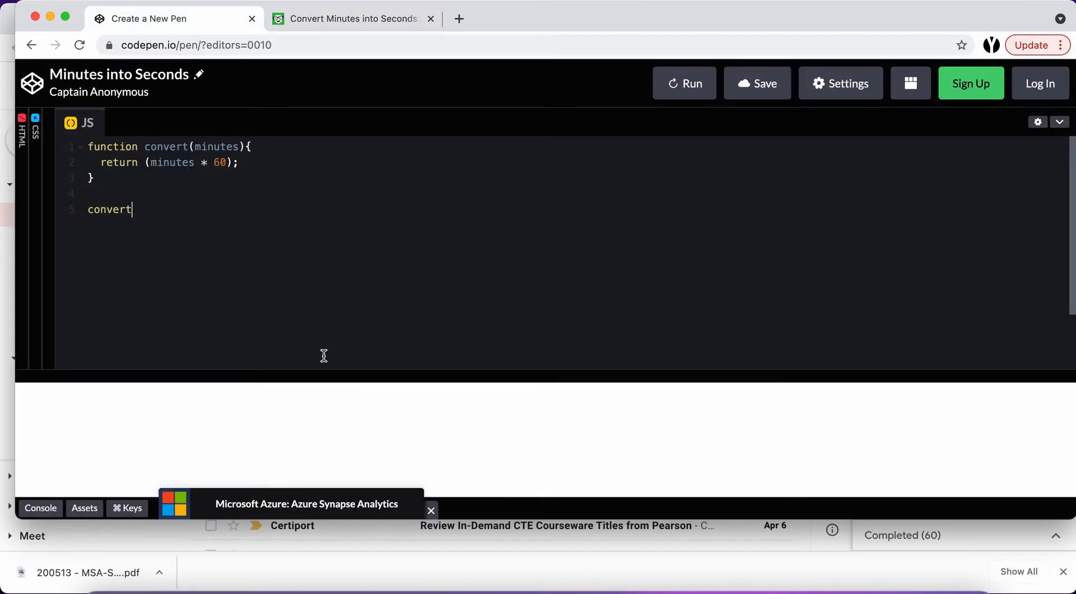
{"action": "type", "text": "()"}
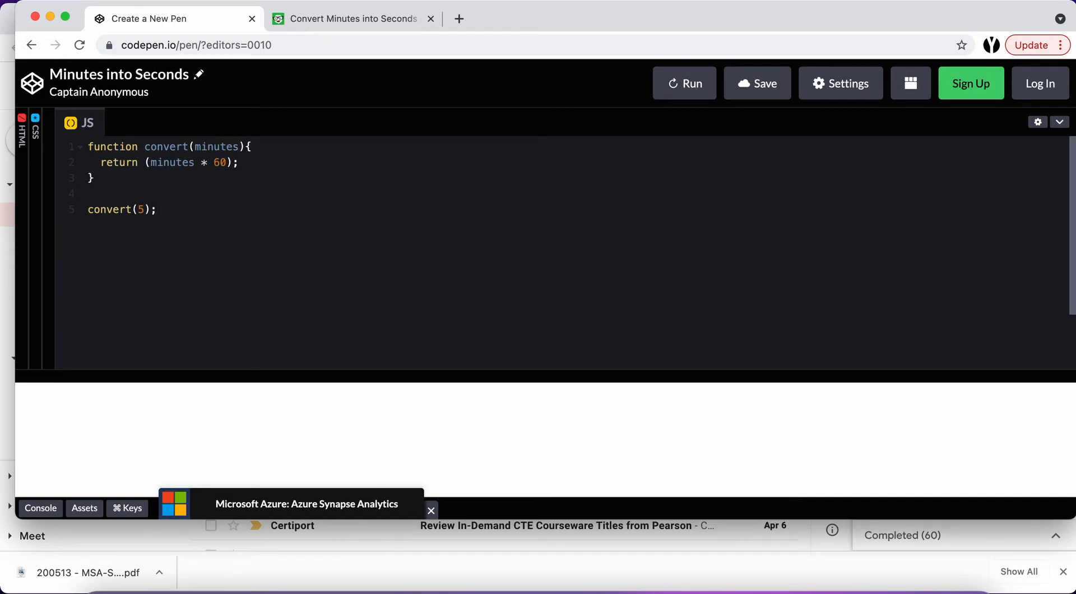
Wrap the test call in console.log so it reads console.log(convert(5));
{"action": "left_click", "coordinate": [118, 210]}
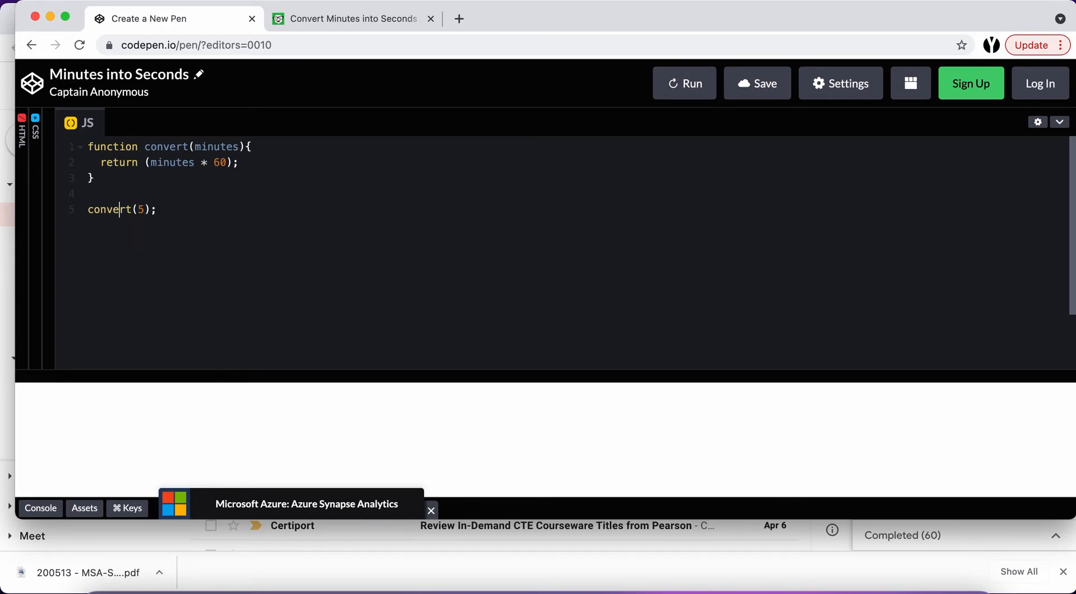
{"action": "type", "text": "co"}
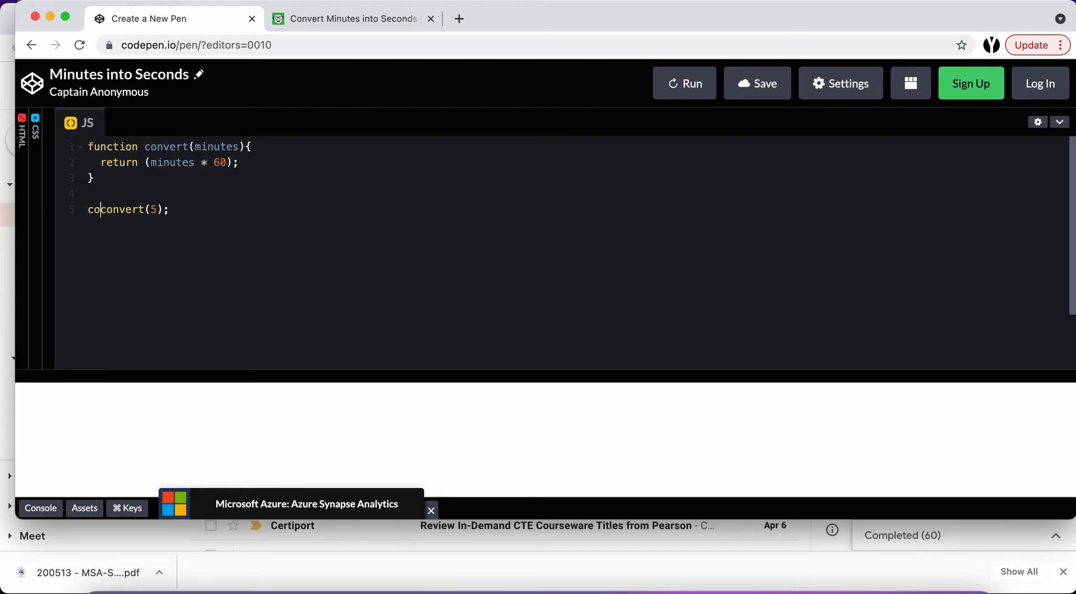
{"action": "type", "text": "nsole."}
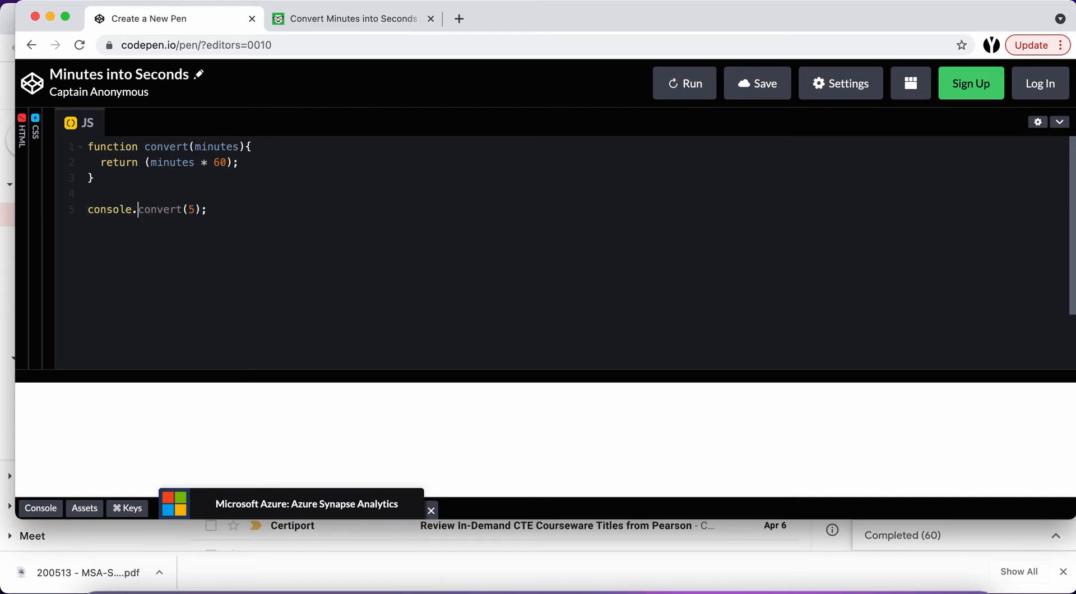
{"action": "type", "text": "log ("}
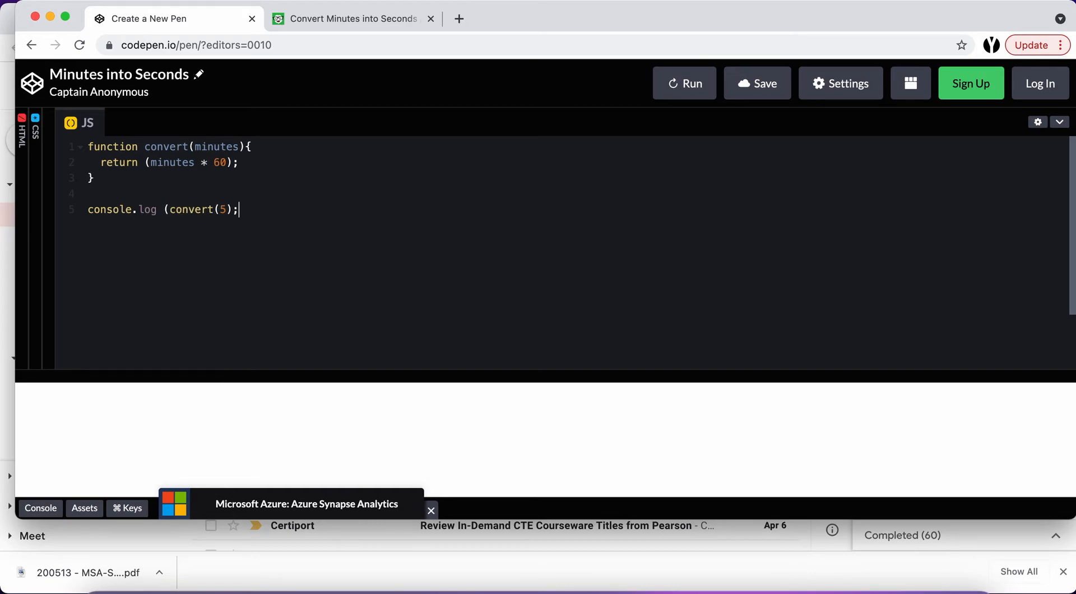
{"action": "type", "text": ")"}
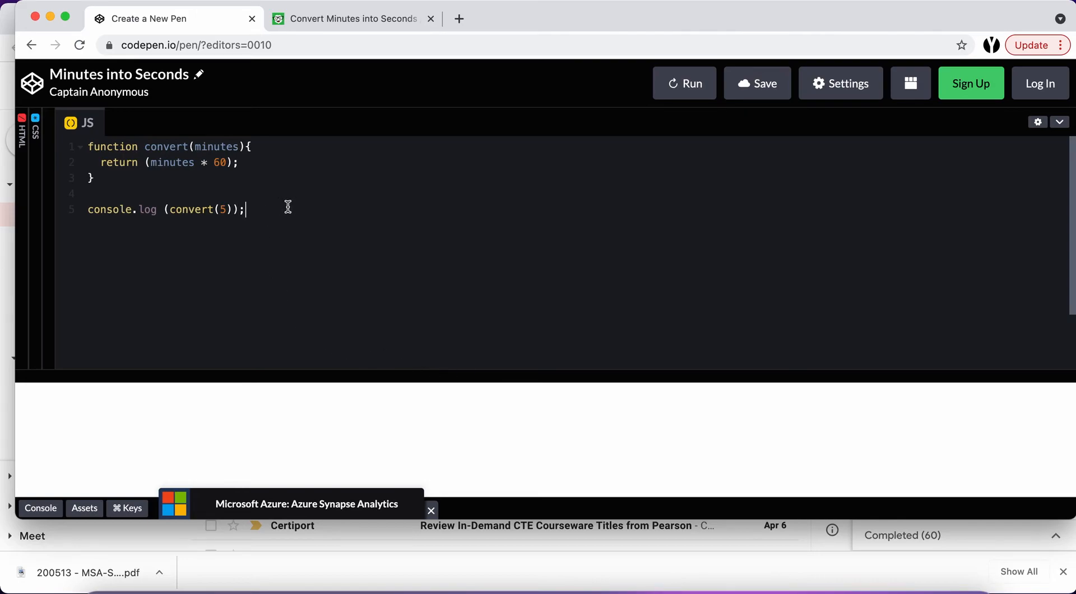
Show the console, run the pen to print 300, then clear the output
{"action": "left_click", "coordinate": [41, 508]}
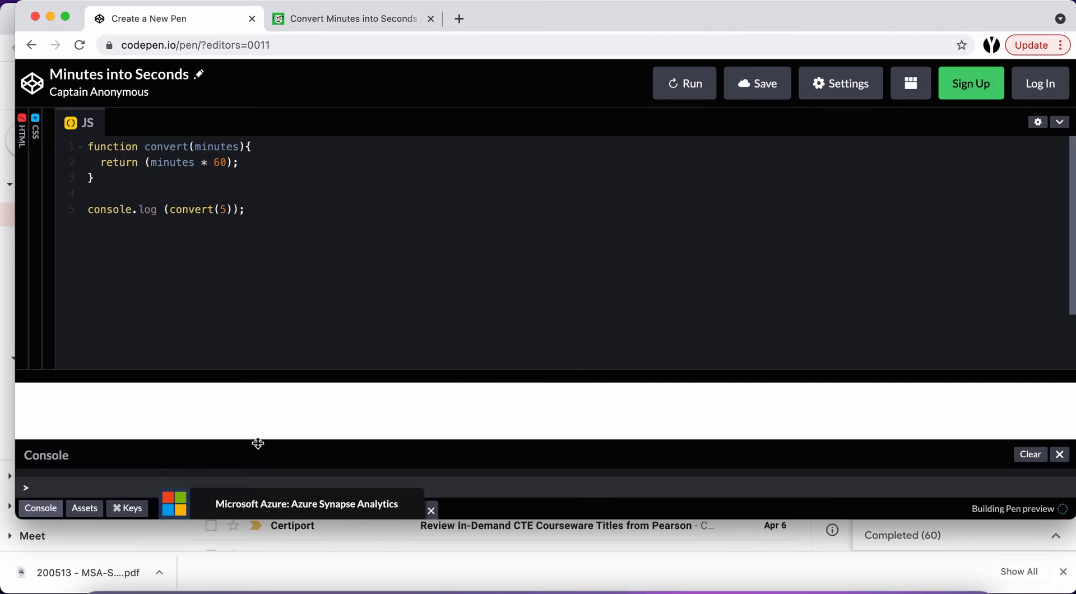
{"action": "left_click", "coordinate": [683, 83]}
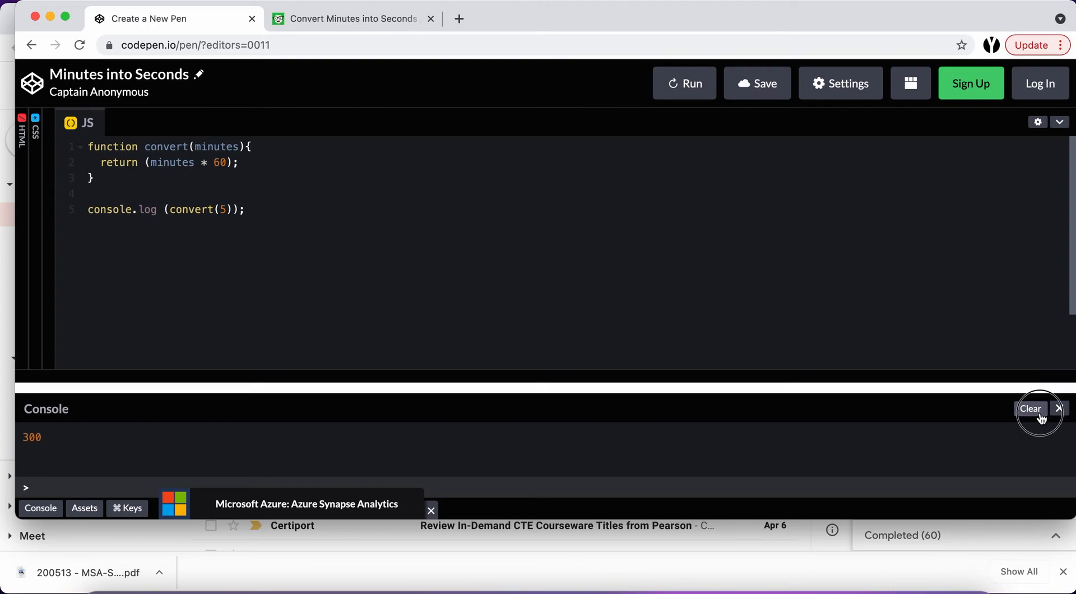
{"action": "left_click", "coordinate": [840, 83]}
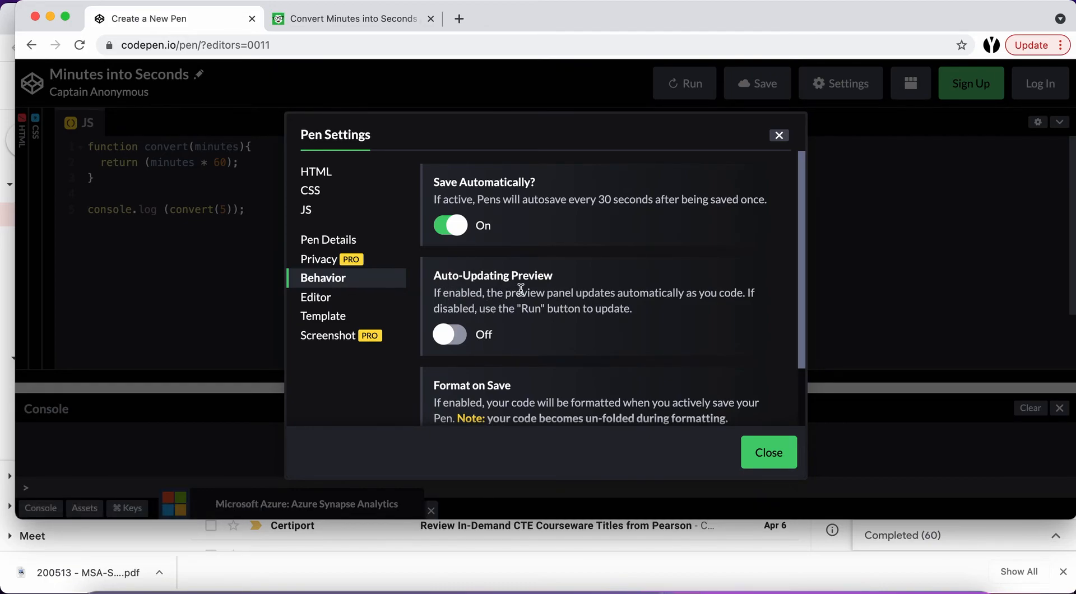
Close the Pen Settings dialog to show the code and empty console again
{"action": "left_click", "coordinate": [769, 452]}
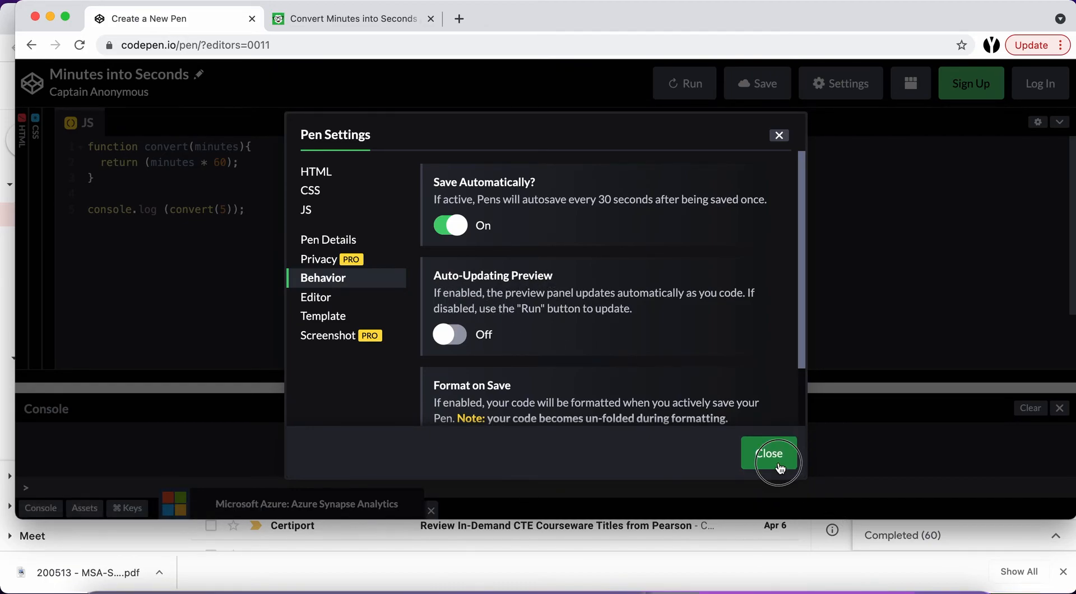
{"action": "left_click", "coordinate": [770, 454]}
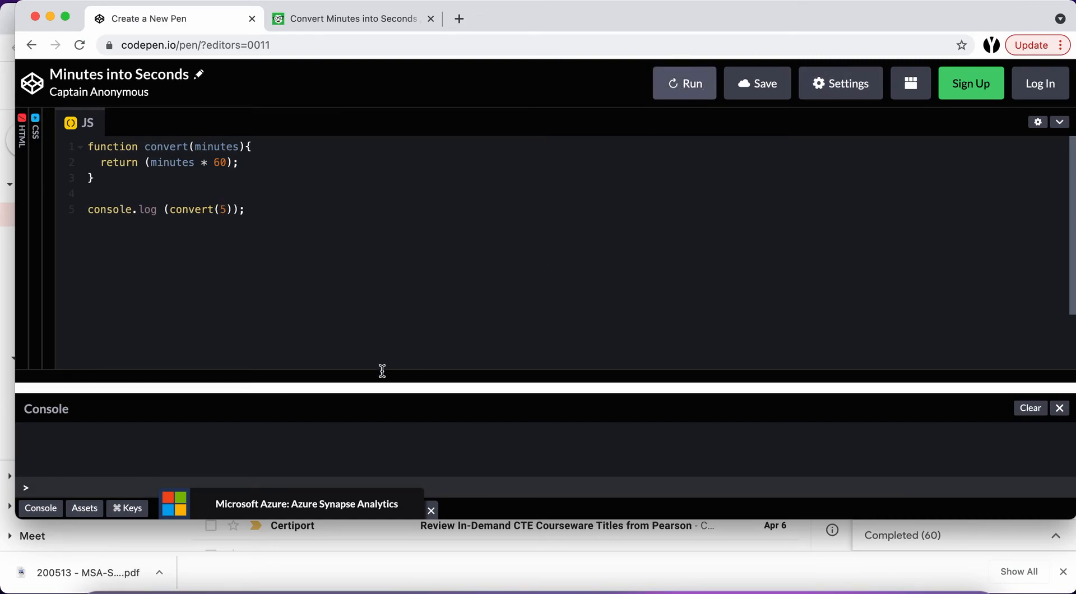
Rerun the pen to print 300 again and glance back at the Edabit examples
{"action": "left_click", "coordinate": [684, 83]}
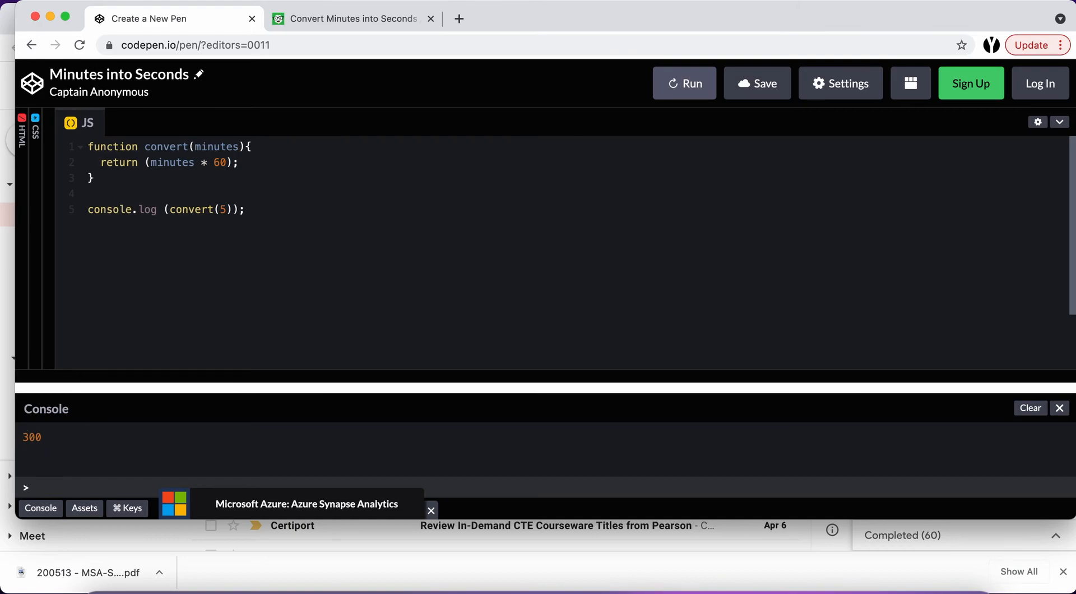
{"action": "left_click", "coordinate": [353, 18]}
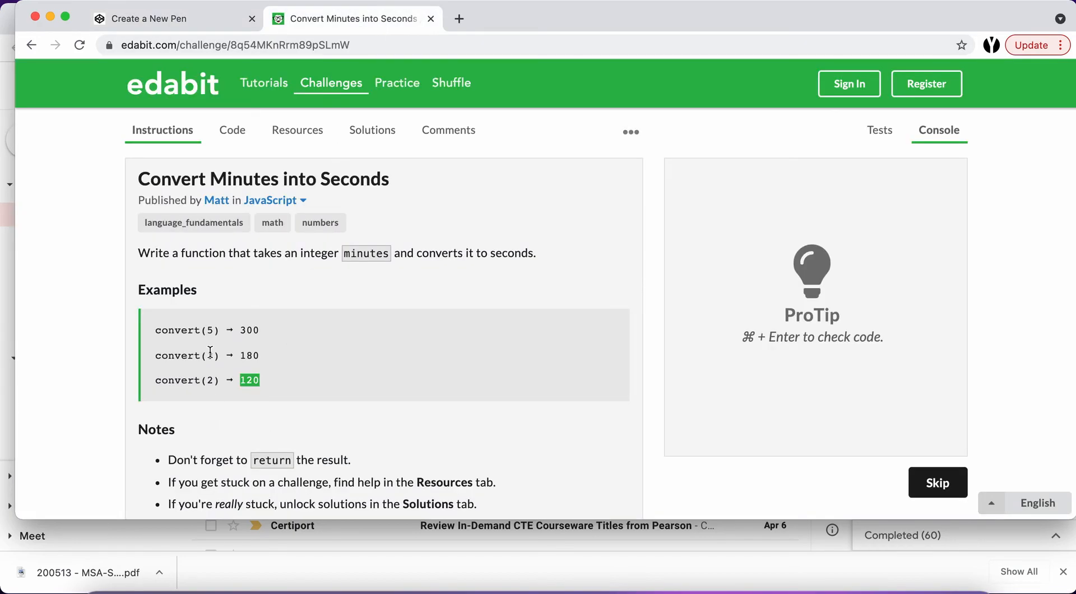
{"action": "left_click", "coordinate": [152, 17]}
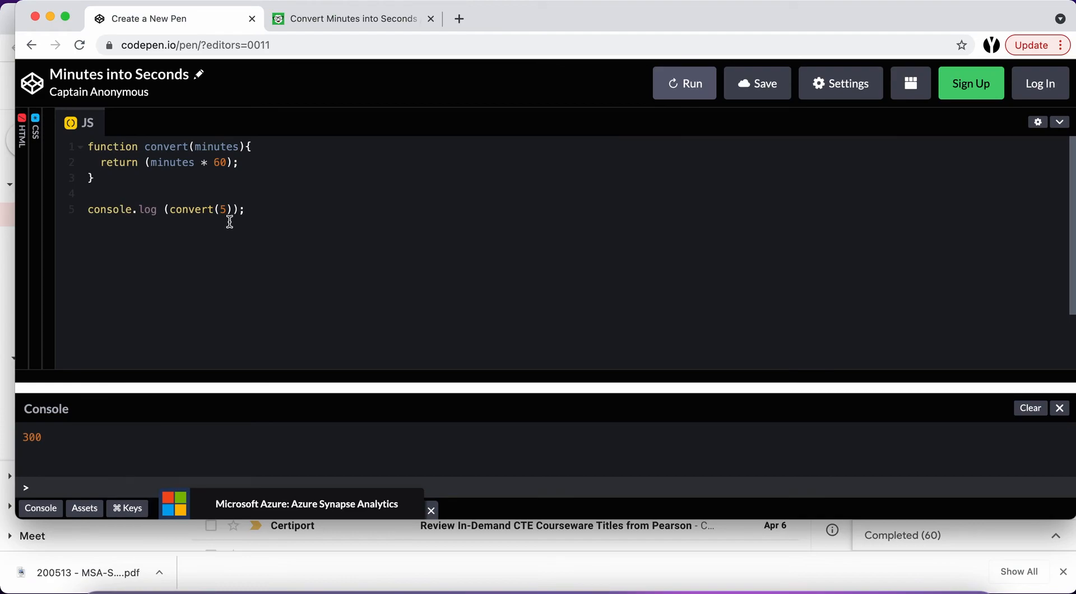
Change the test to convert(3) and run it so the console prints 180
{"action": "type", "text": "3"}
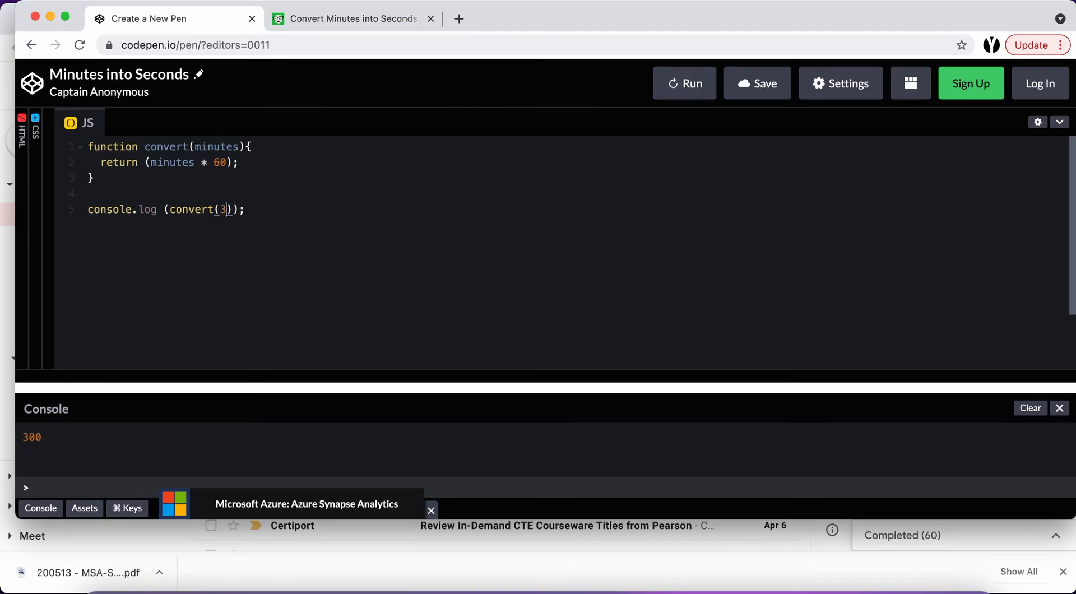
{"action": "mouse_move", "coordinate": [1031, 408]}
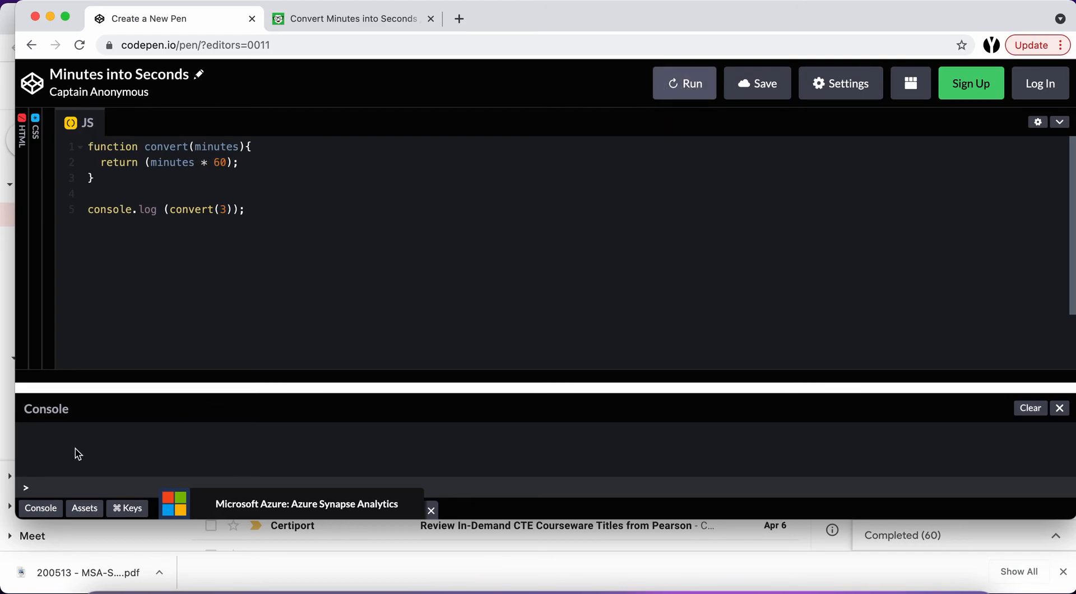
{"action": "left_click", "coordinate": [683, 83]}
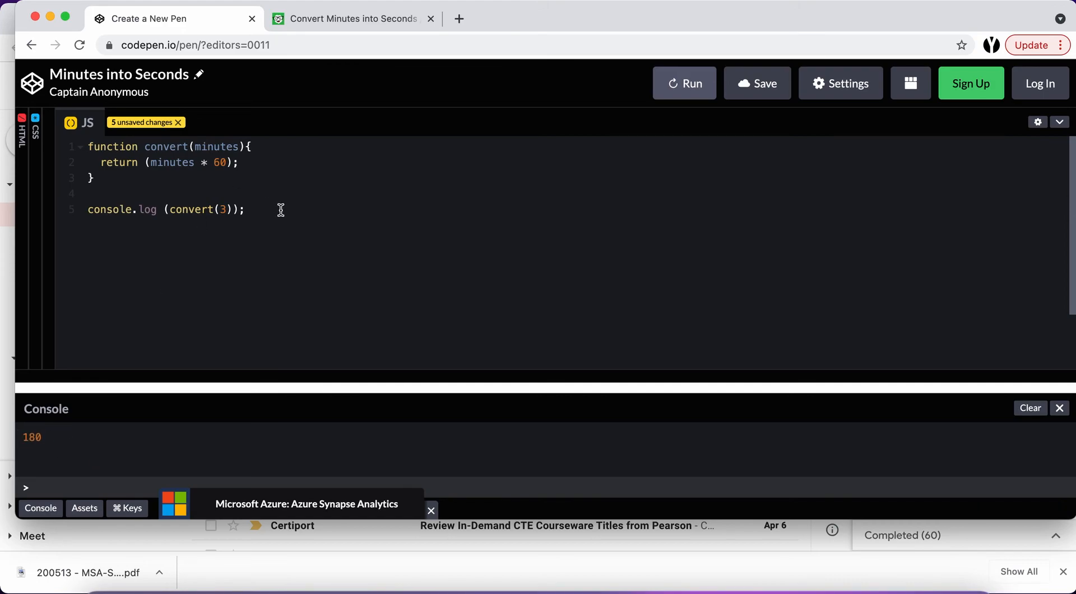
{"action": "mouse_move", "coordinate": [345, 11]}
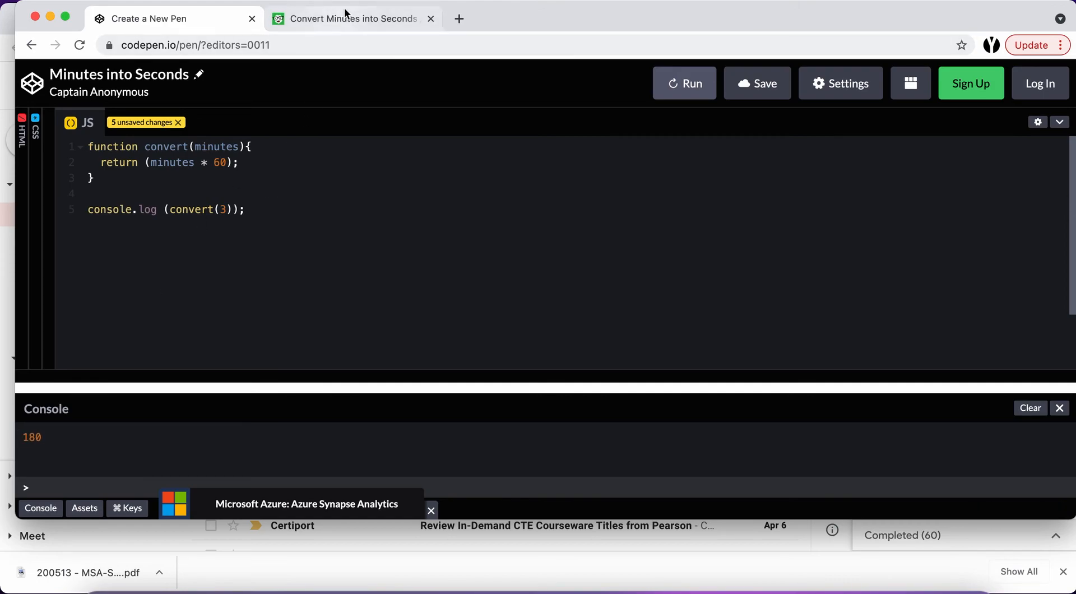
{"action": "left_click", "coordinate": [351, 18]}
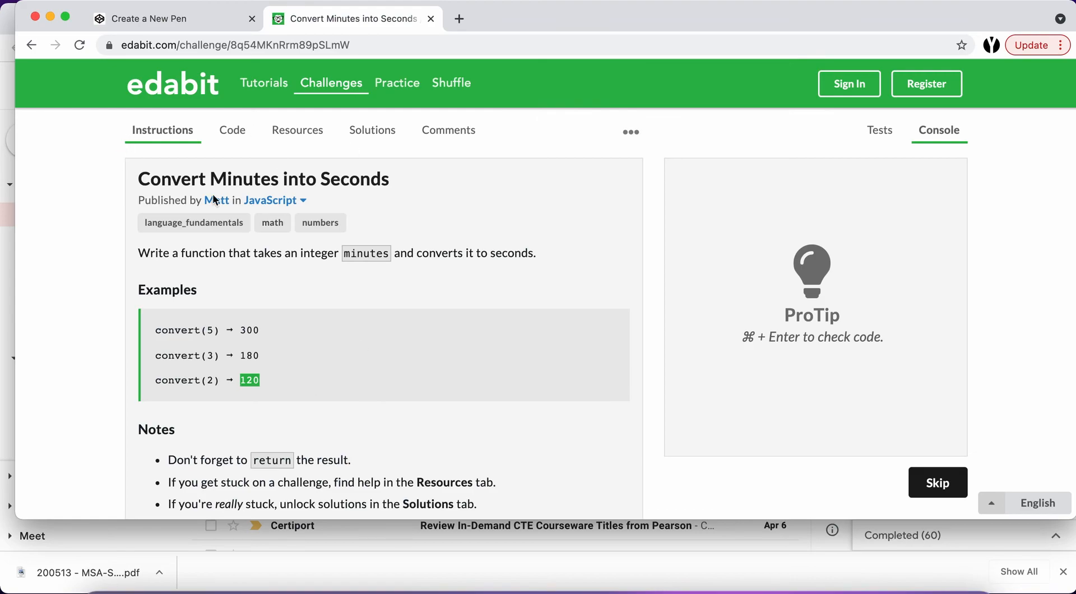
{"action": "mouse_move", "coordinate": [162, 18]}
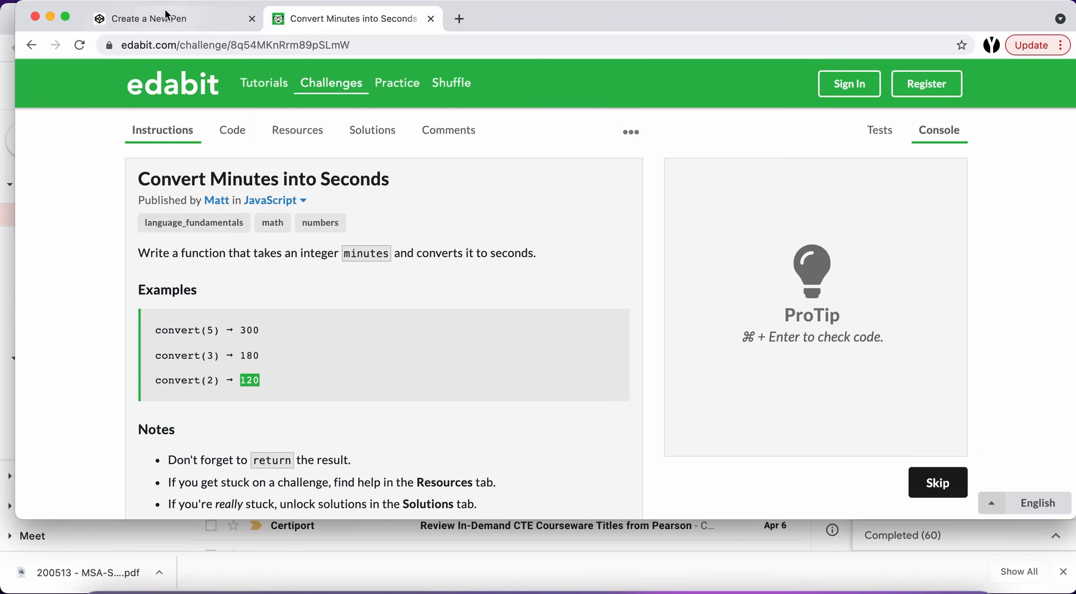
{"action": "left_click", "coordinate": [148, 18]}
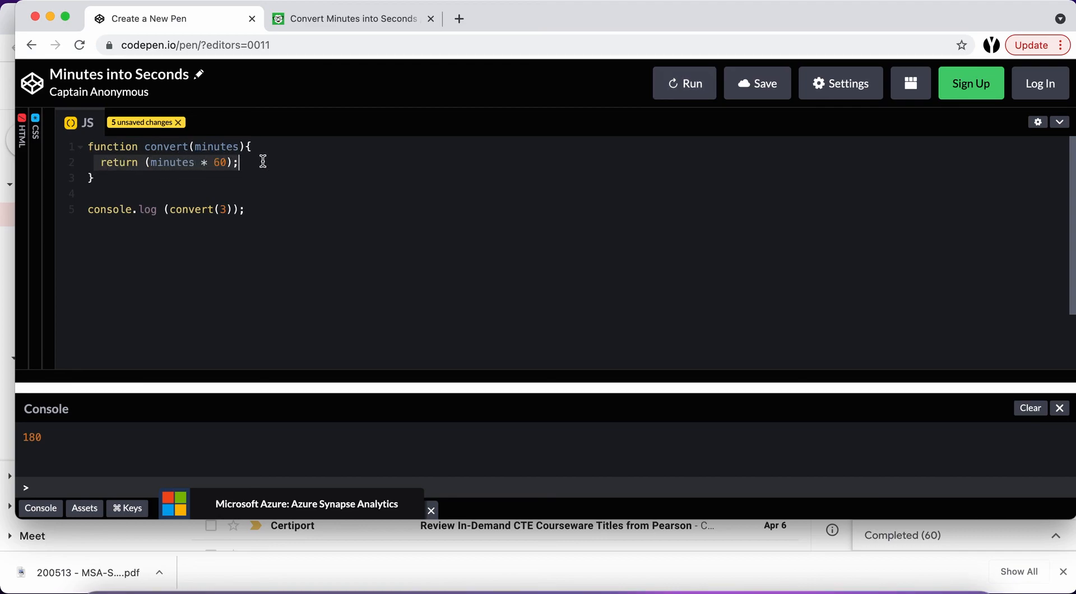
{"action": "mouse_move", "coordinate": [122, 177]}
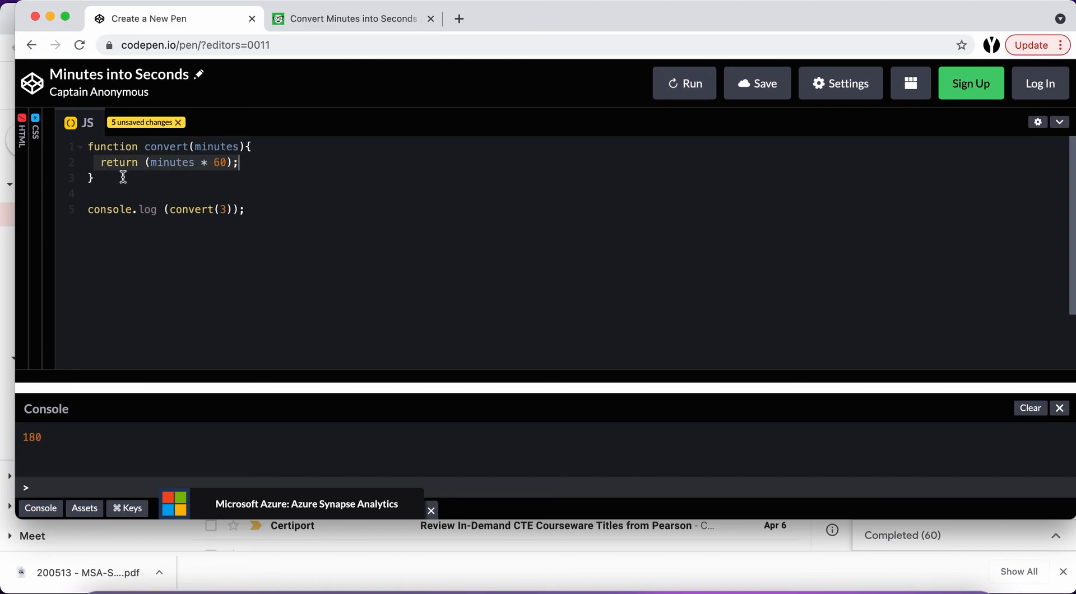